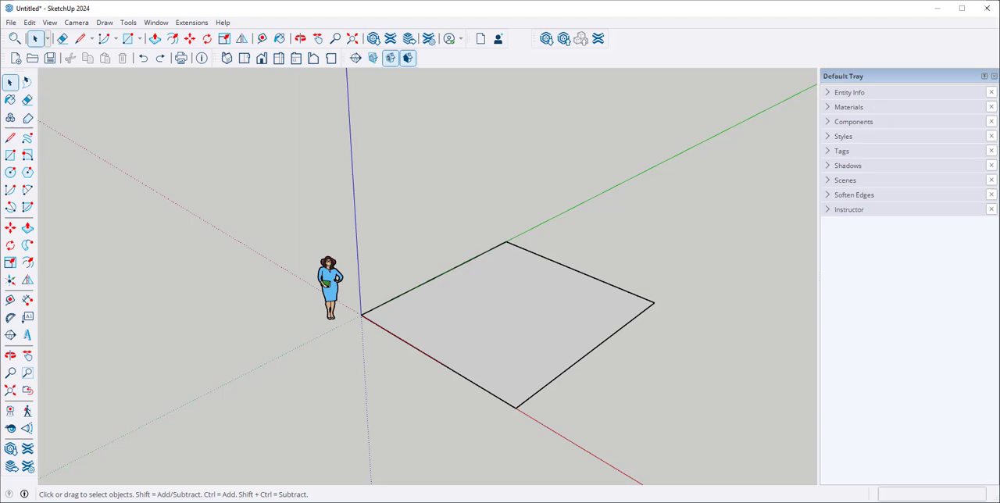
{"action": "mouse_move", "coordinate": [695, 250]}
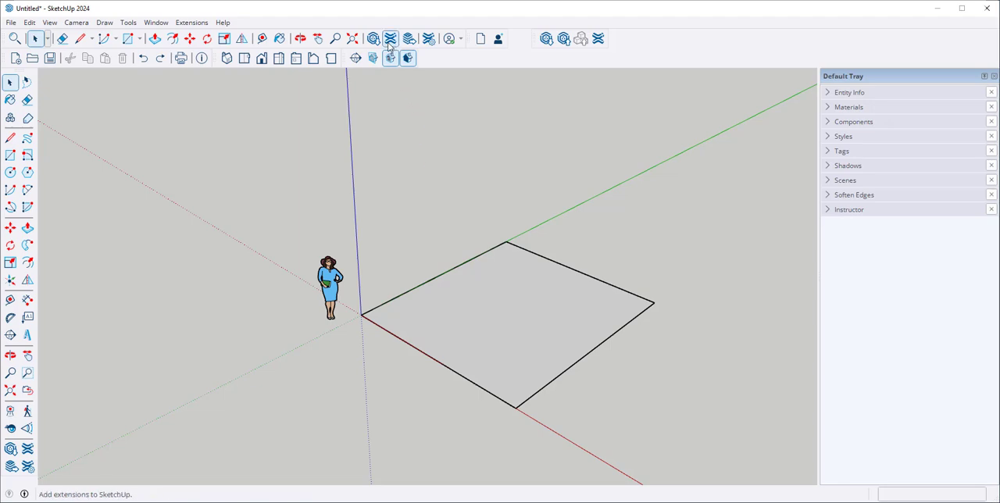
{"action": "mouse_move", "coordinate": [390, 38]}
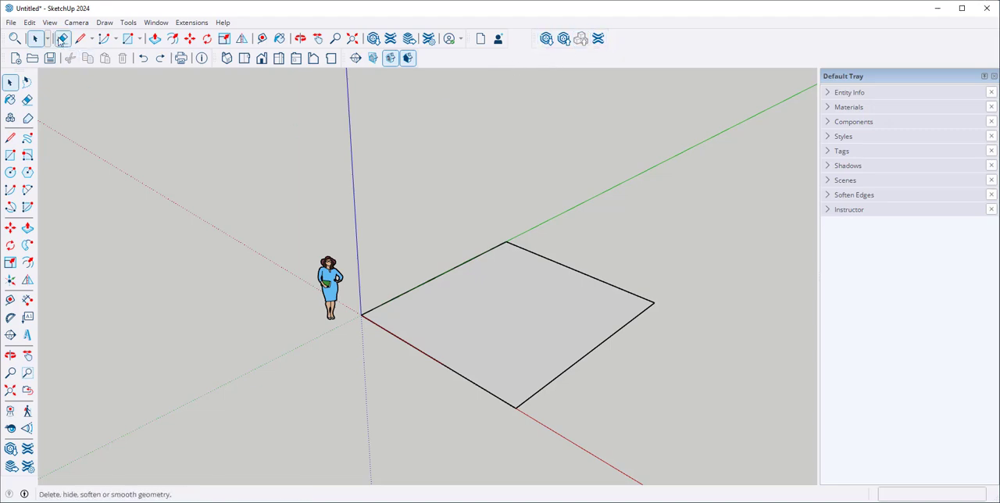
Scroll through the View > Toolbars list, then close it.
{"action": "left_click", "coordinate": [50, 22]}
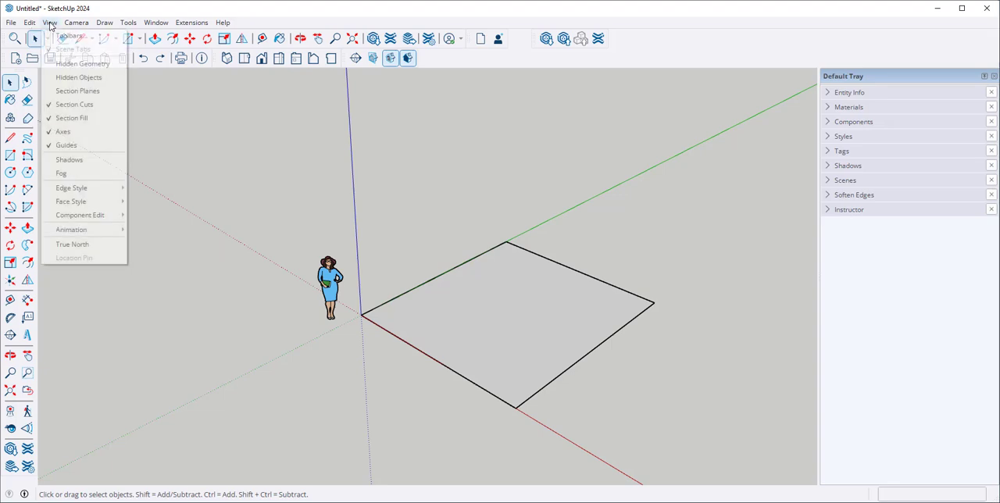
{"action": "left_click", "coordinate": [71, 36]}
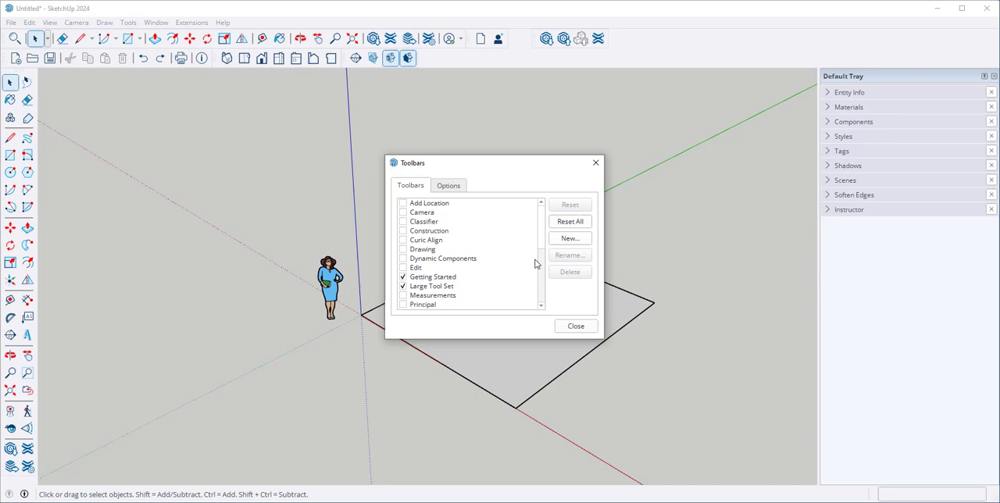
{"action": "scroll", "scroll_direction": "down", "scroll_amount": 3}
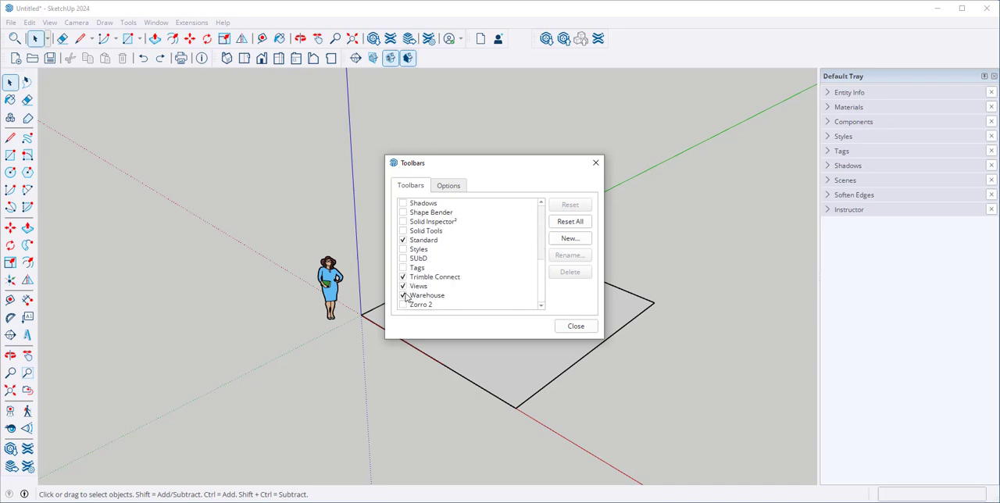
{"action": "left_click", "coordinate": [575, 325]}
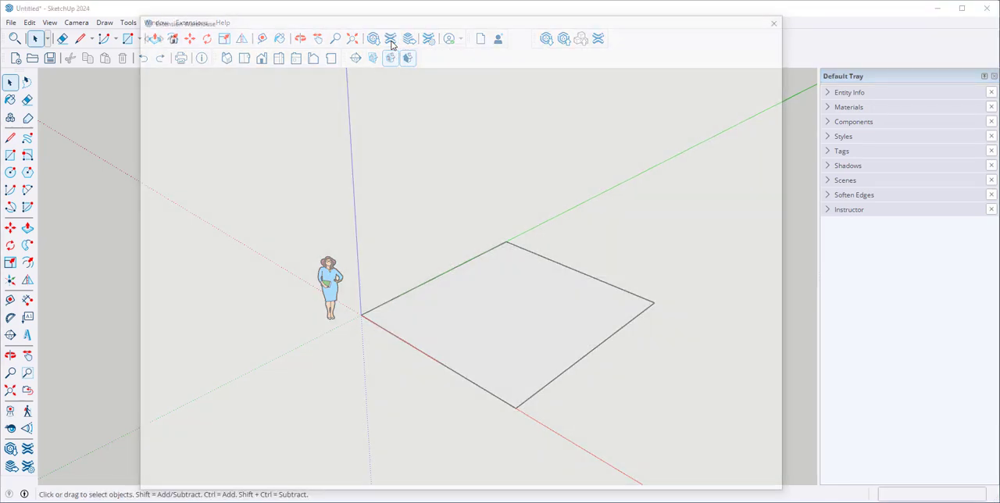
Launch the Extension Warehouse and let its Featured Extensions page load.
{"action": "left_click", "coordinate": [373, 38]}
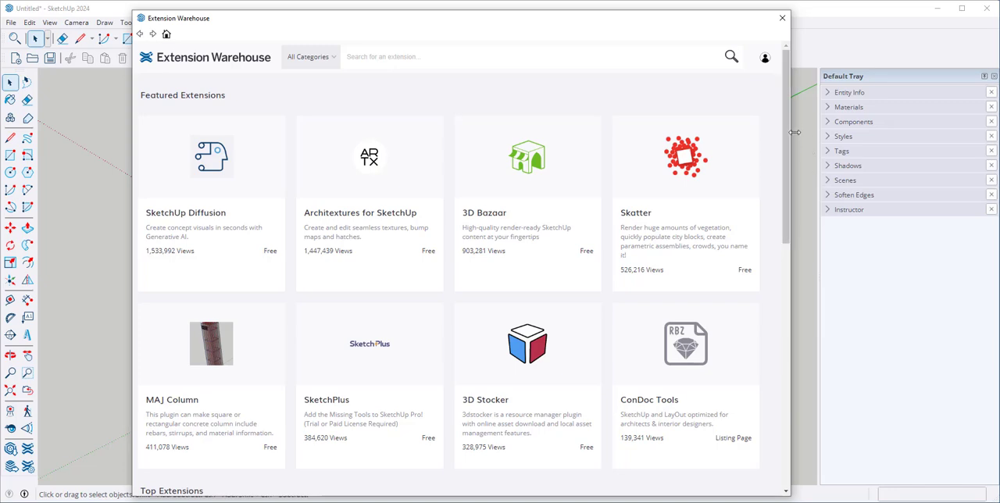
{"action": "mouse_move", "coordinate": [779, 123]}
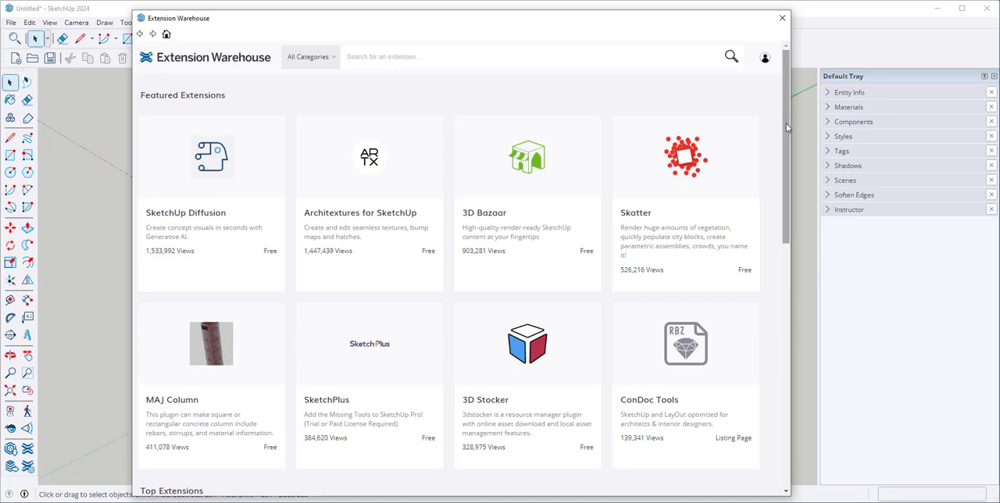
{"action": "mouse_move", "coordinate": [803, 134]}
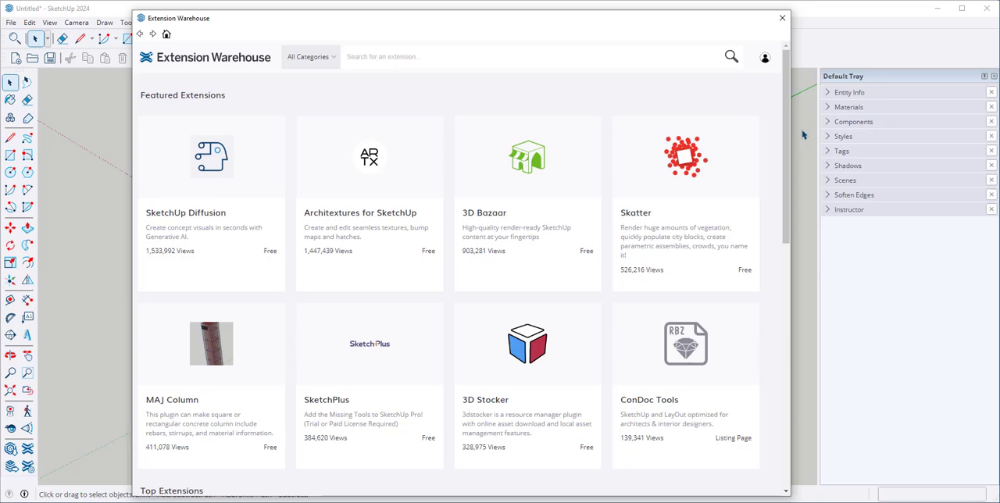
Filter extensions to Interior Design, browse the results, and reopen the category list.
{"action": "left_click", "coordinate": [310, 56]}
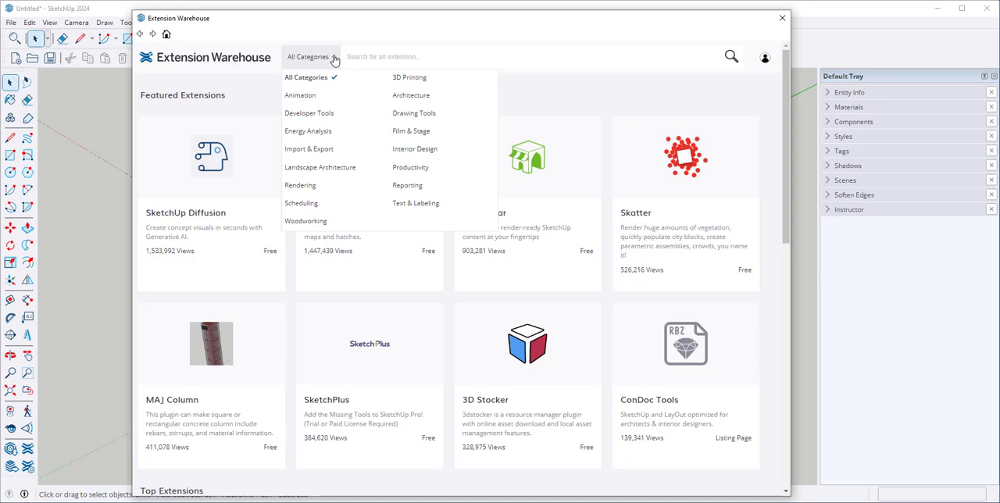
{"action": "mouse_move", "coordinate": [309, 112]}
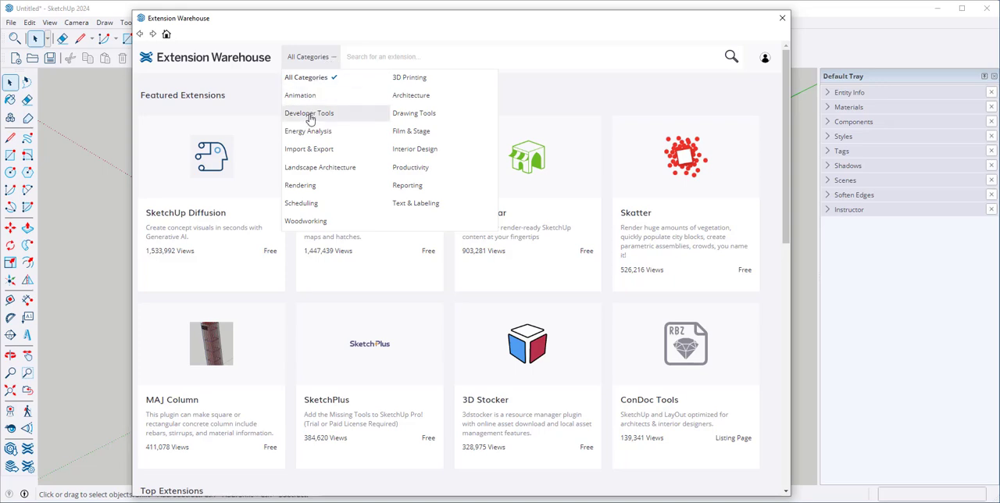
{"action": "mouse_move", "coordinate": [383, 117]}
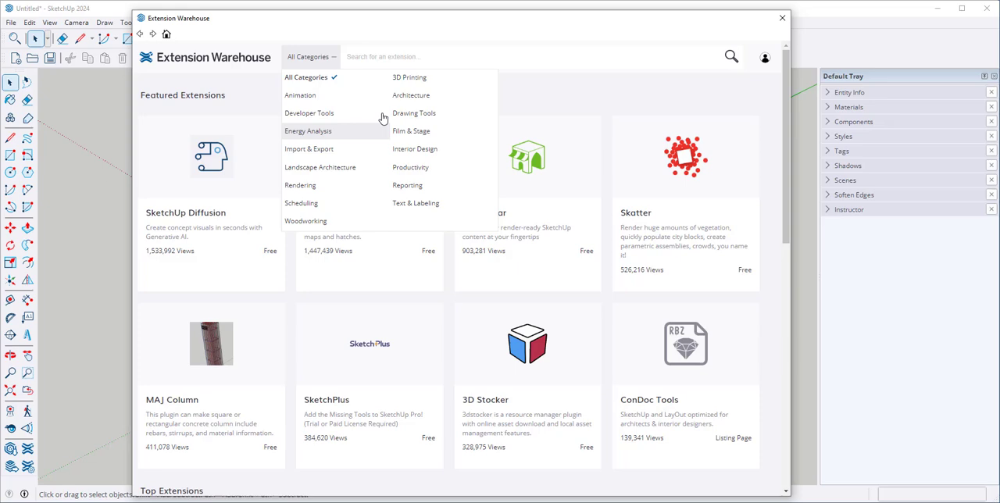
{"action": "mouse_move", "coordinate": [417, 191]}
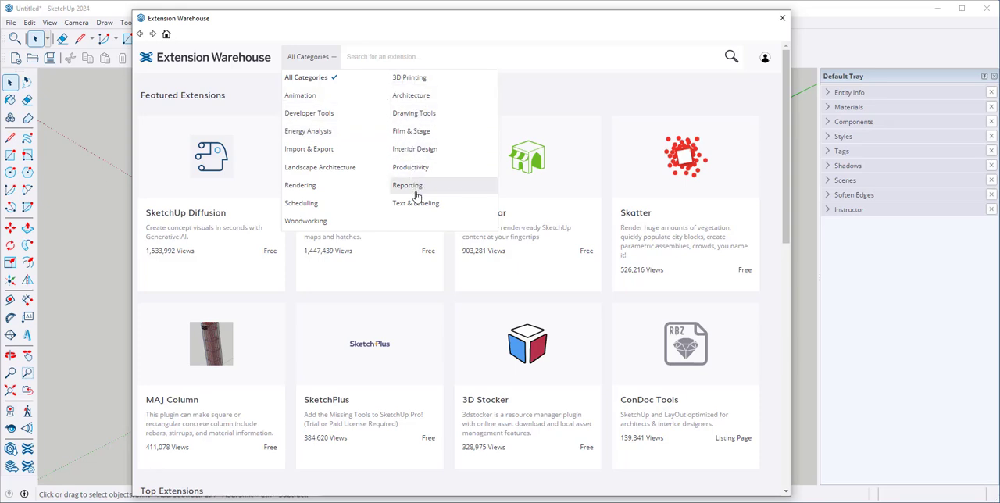
{"action": "mouse_move", "coordinate": [415, 149]}
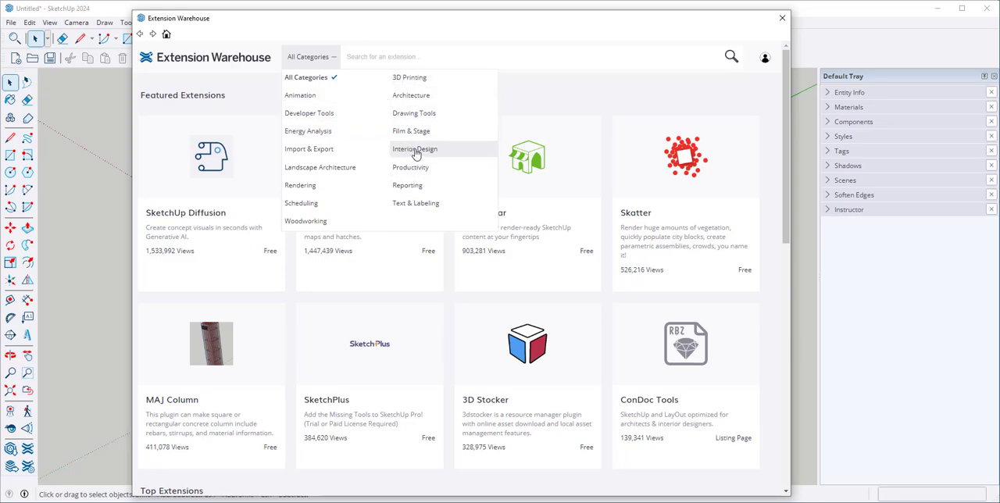
{"action": "mouse_move", "coordinate": [415, 149]}
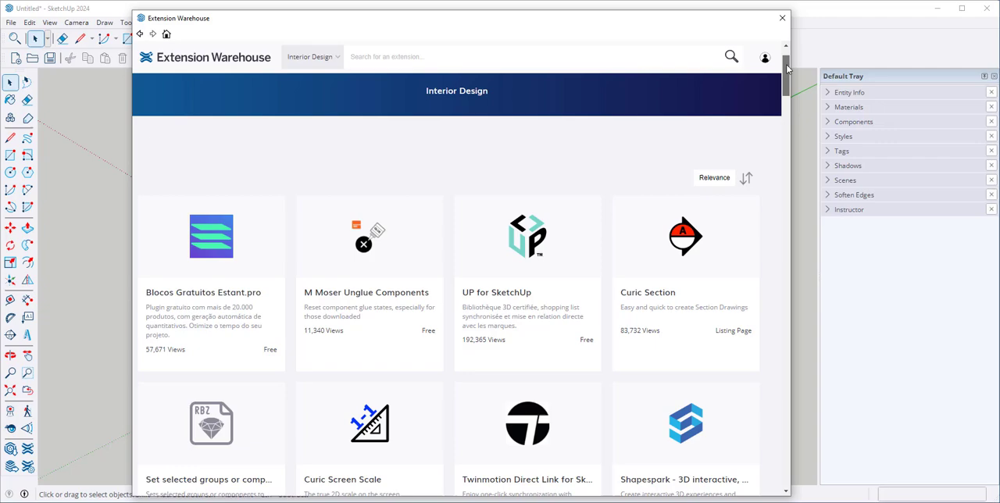
{"action": "scroll", "scroll_direction": "down", "scroll_amount": 3}
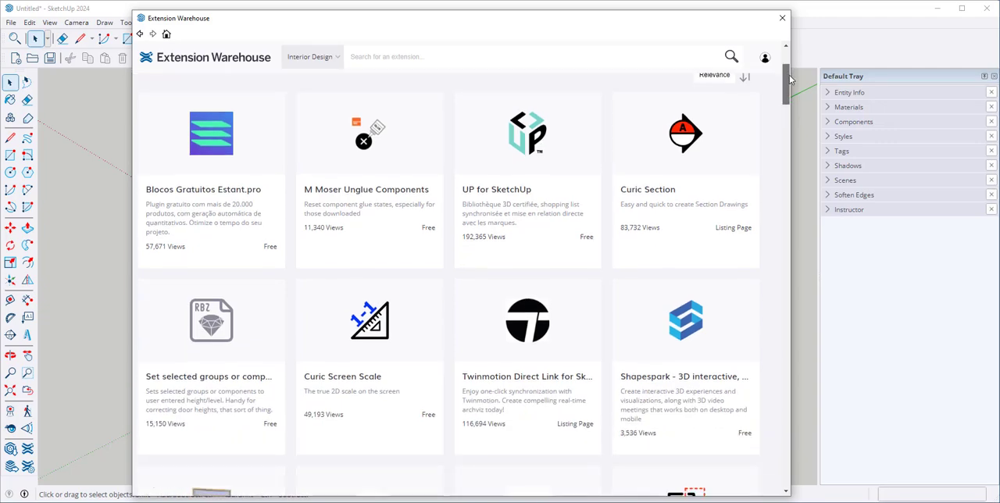
{"action": "scroll", "scroll_direction": "down", "scroll_amount": 3}
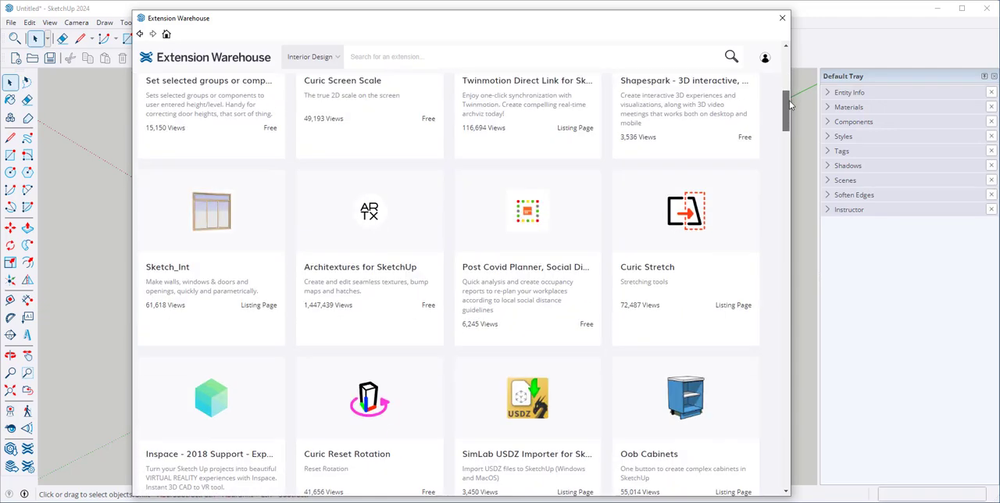
{"action": "scroll", "scroll_direction": "down", "scroll_amount": 3}
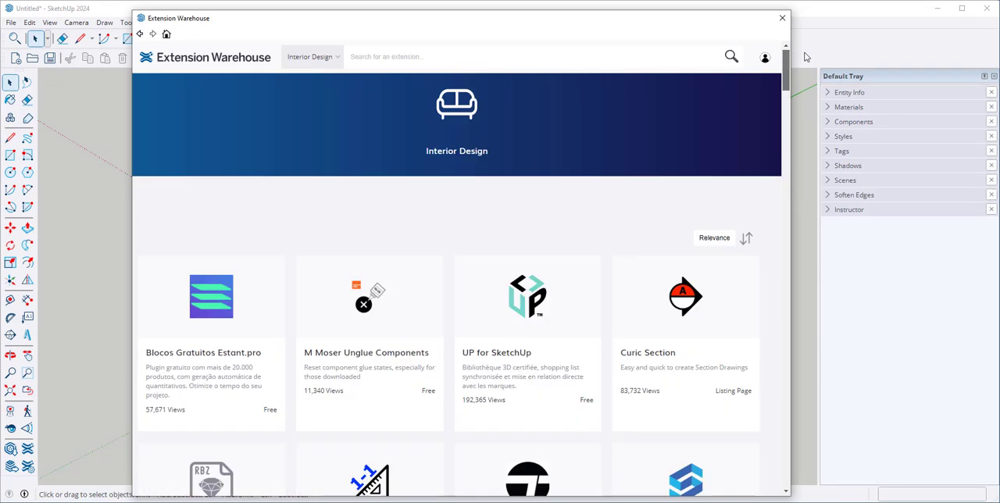
{"action": "left_click", "coordinate": [310, 56]}
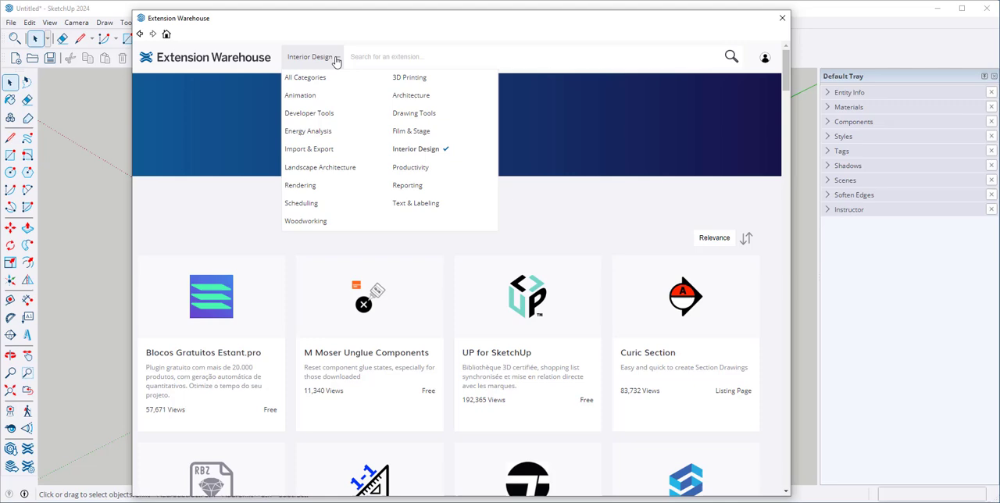
Filter the Extension Warehouse to the 3D Printing category and scroll the results.
{"action": "left_click", "coordinate": [410, 76]}
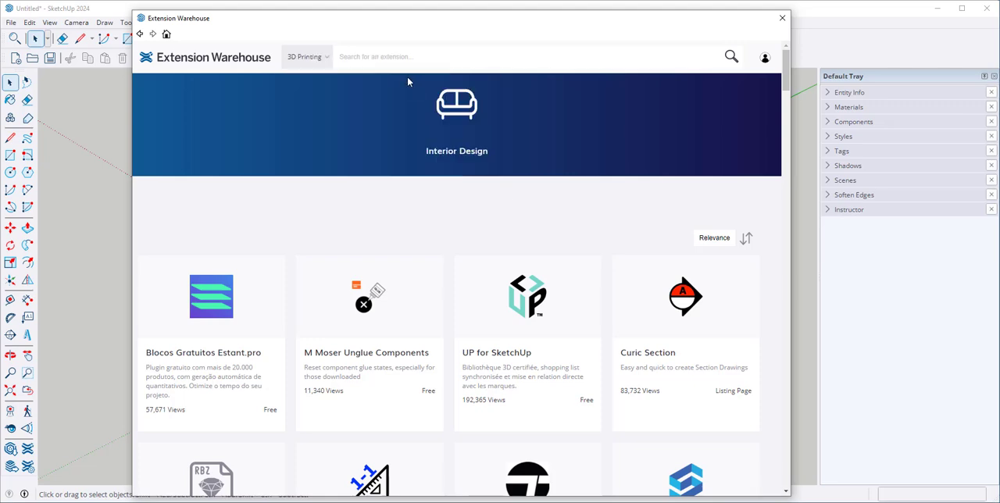
{"action": "scroll", "scroll_direction": "down", "scroll_amount": 3}
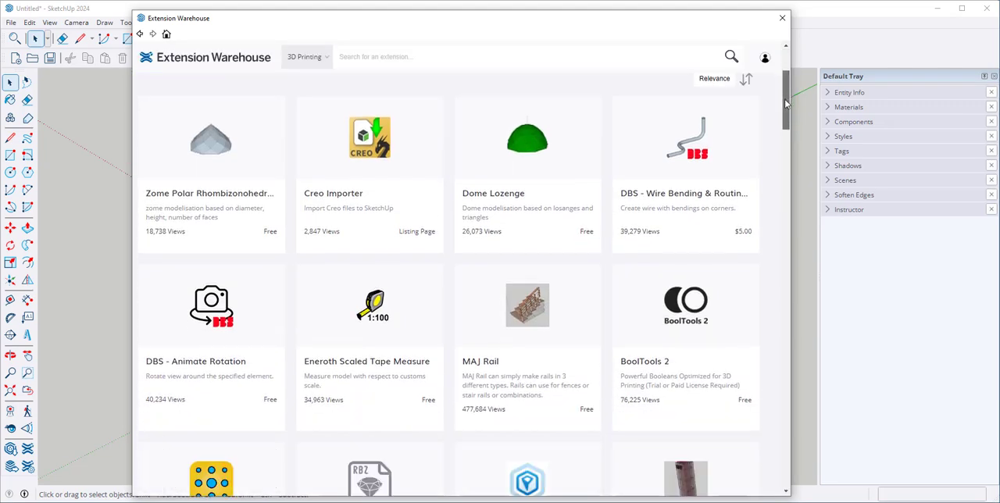
{"action": "scroll", "scroll_direction": "down", "scroll_amount": 3}
{"action": "type", "text": "bo"}
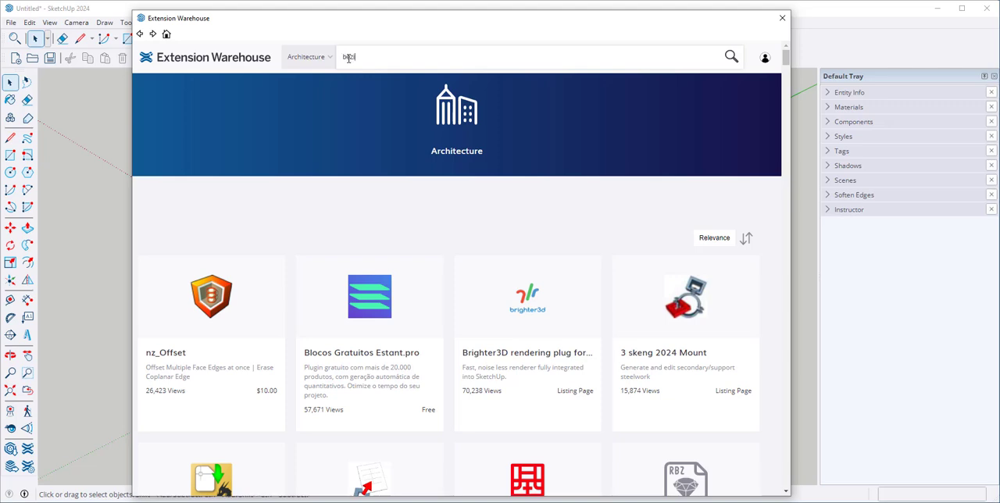
Search 'bezier' and open the Bezier Curve Tool extension page.
{"action": "type", "text": "ezier"}
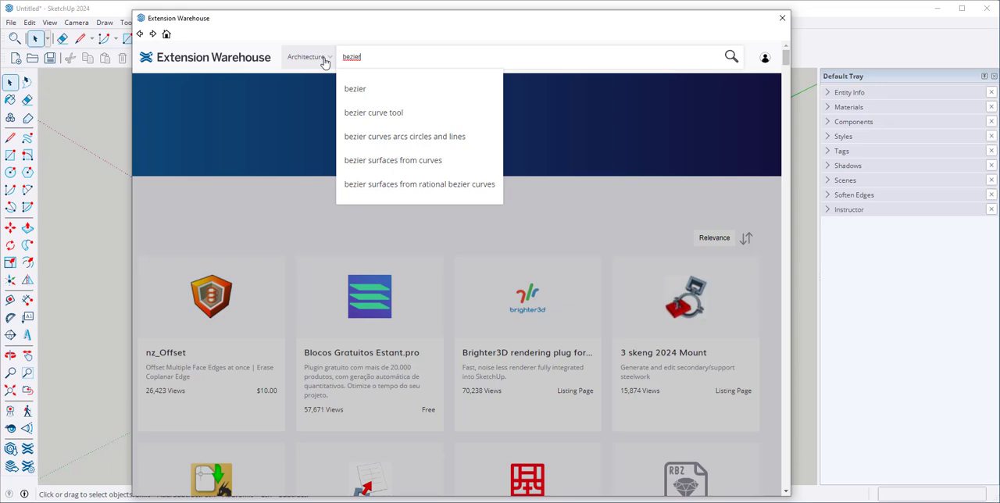
{"action": "mouse_move", "coordinate": [346, 87]}
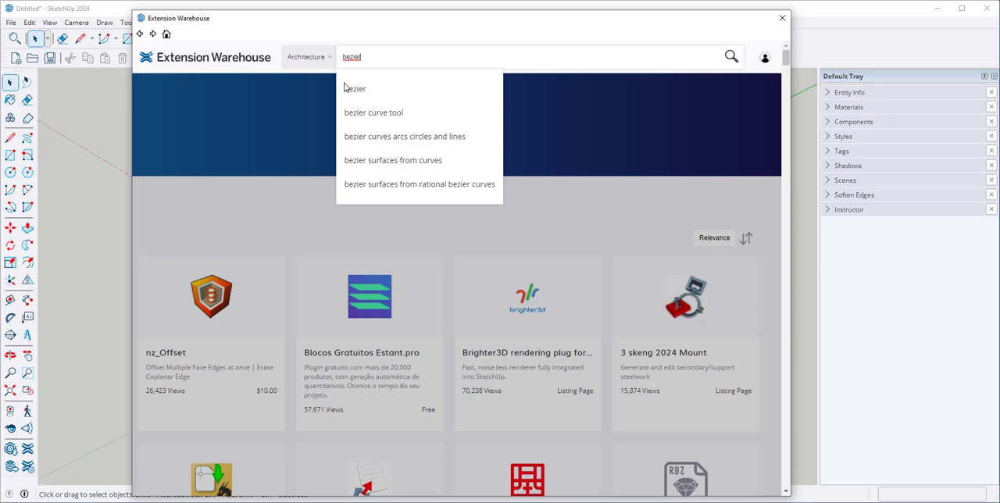
{"action": "mouse_move", "coordinate": [350, 119]}
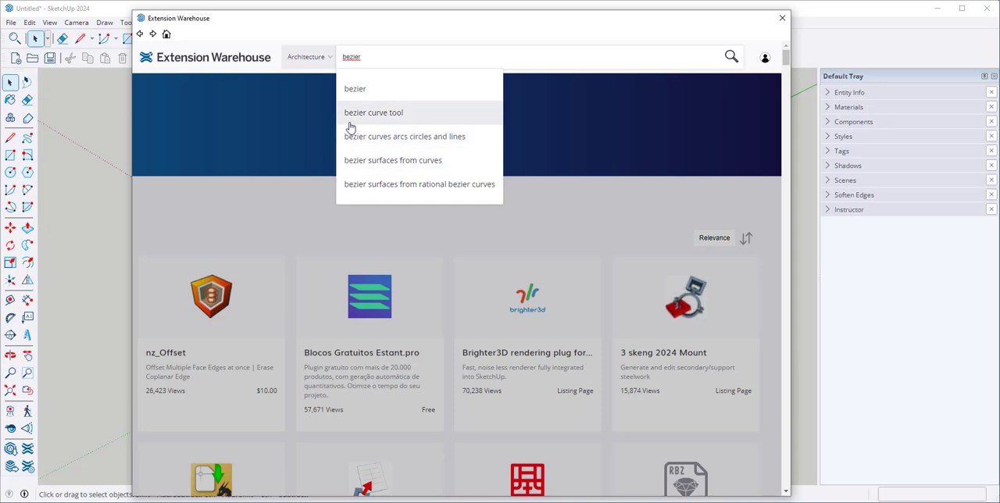
{"action": "mouse_move", "coordinate": [361, 117]}
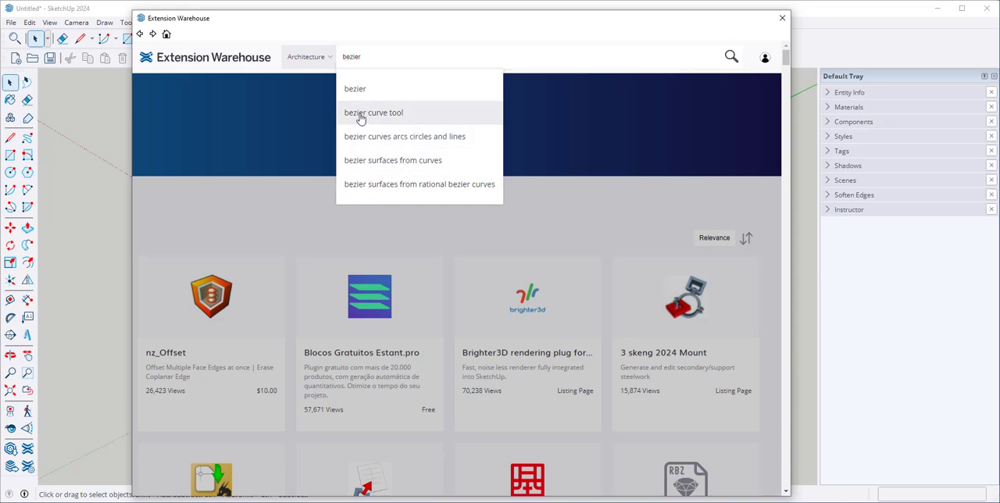
{"action": "left_click", "coordinate": [374, 111]}
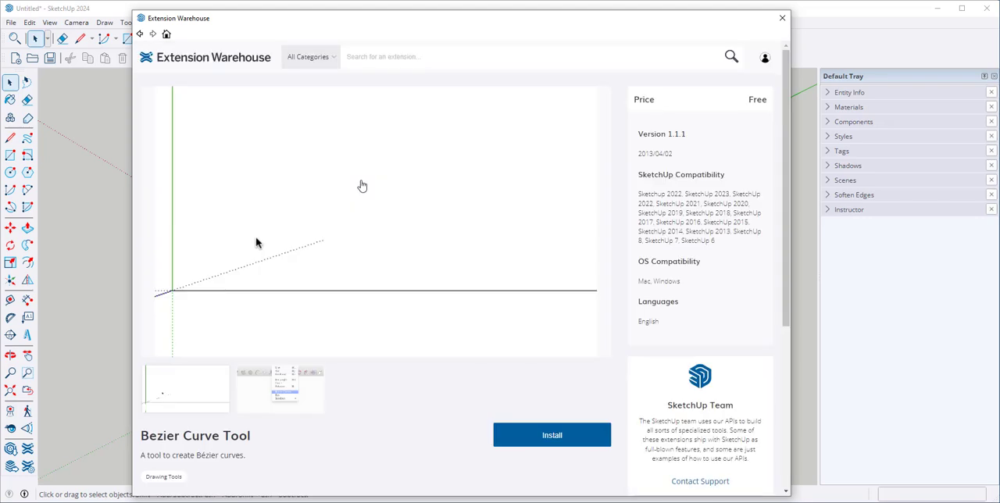
{"action": "scroll", "scroll_direction": "down", "scroll_amount": 3}
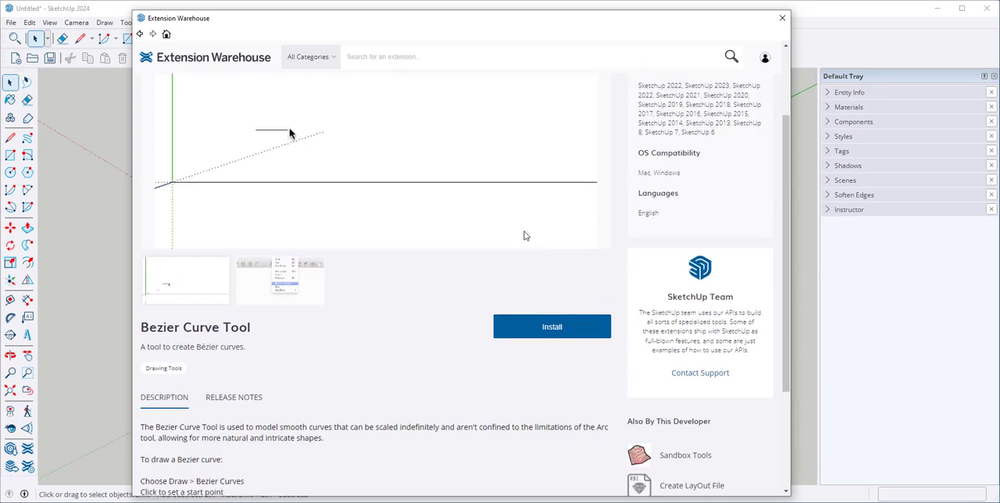
{"action": "scroll", "scroll_direction": "down", "scroll_amount": 3}
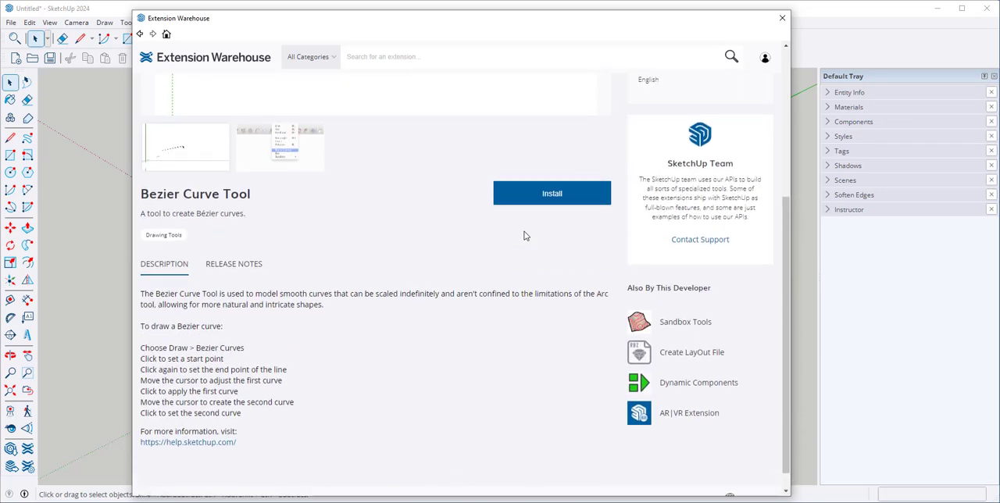
{"action": "scroll", "scroll_direction": "up", "scroll_amount": 3}
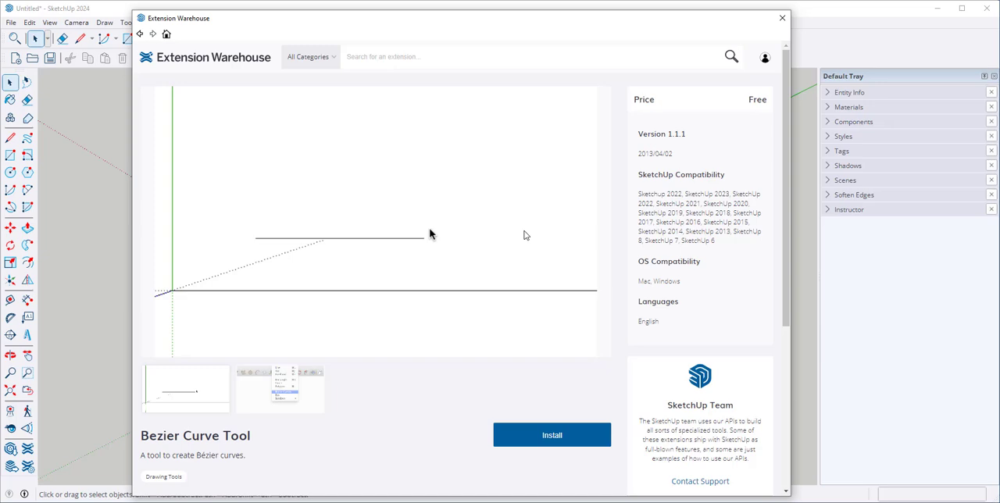
{"action": "mouse_move", "coordinate": [478, 236]}
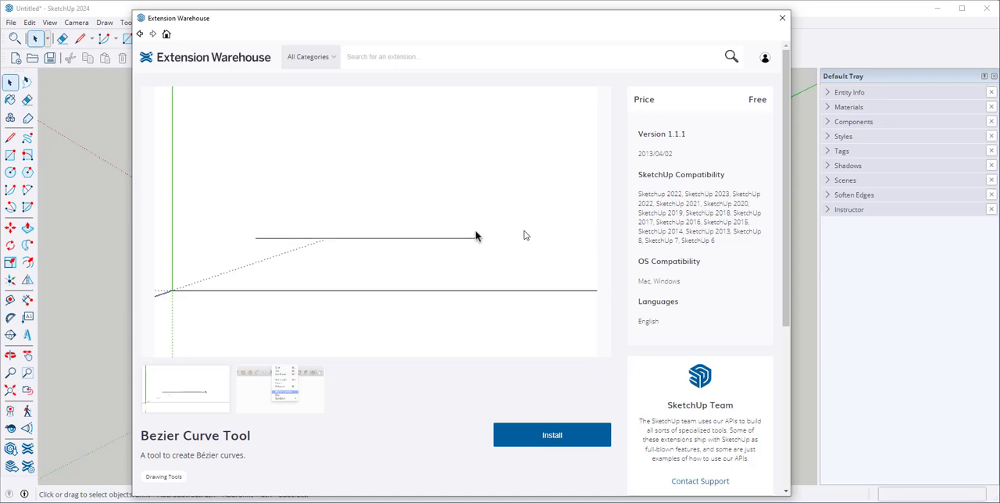
{"action": "mouse_move", "coordinate": [476, 243]}
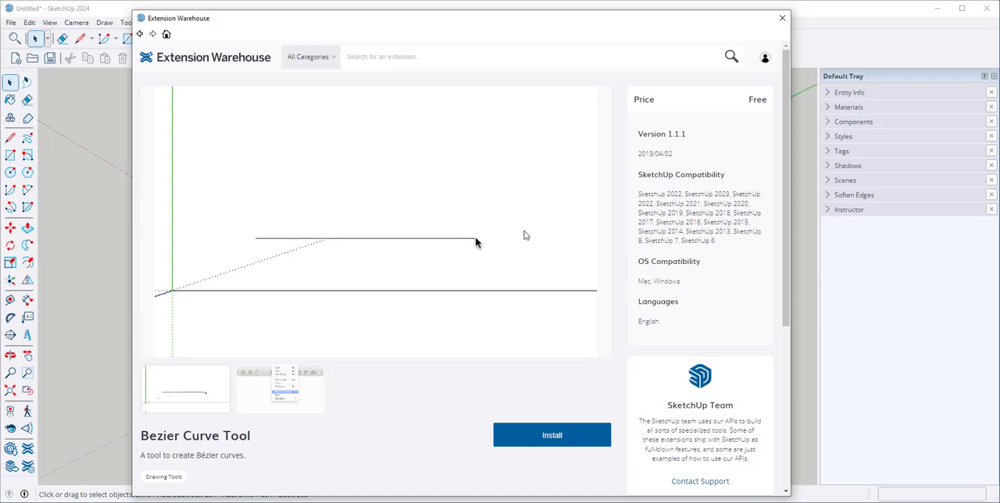
{"action": "mouse_move", "coordinate": [471, 238]}
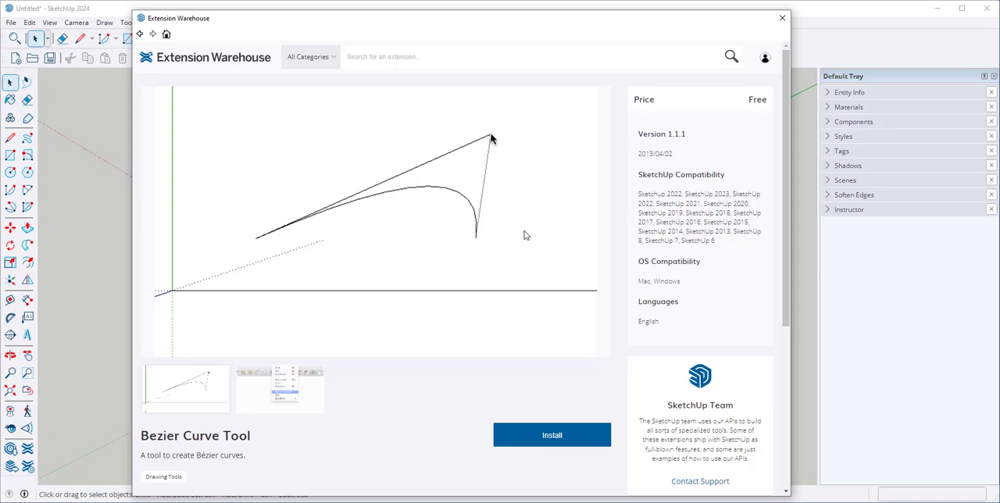
Install the Bezier Curve Tool, accepting the compatibility warning and security prompt.
{"action": "left_click", "coordinate": [551, 436]}
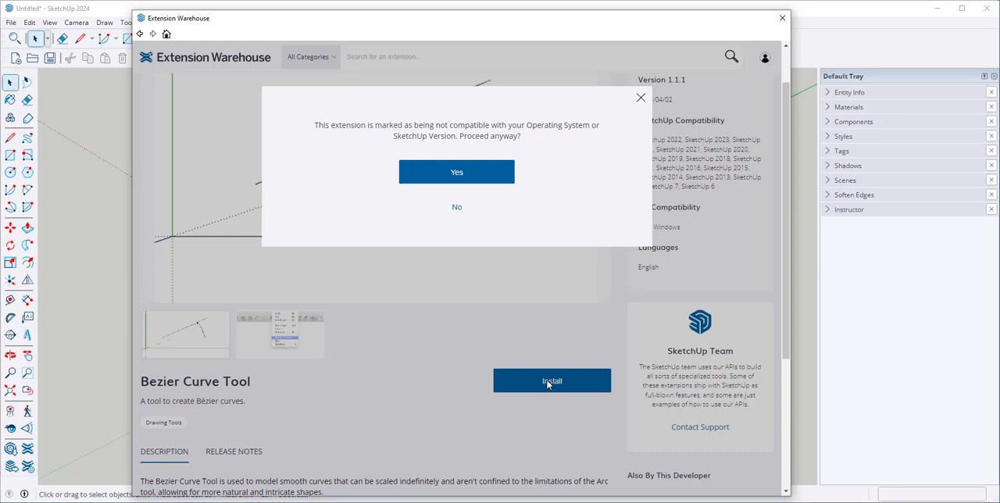
{"action": "mouse_move", "coordinate": [408, 134]}
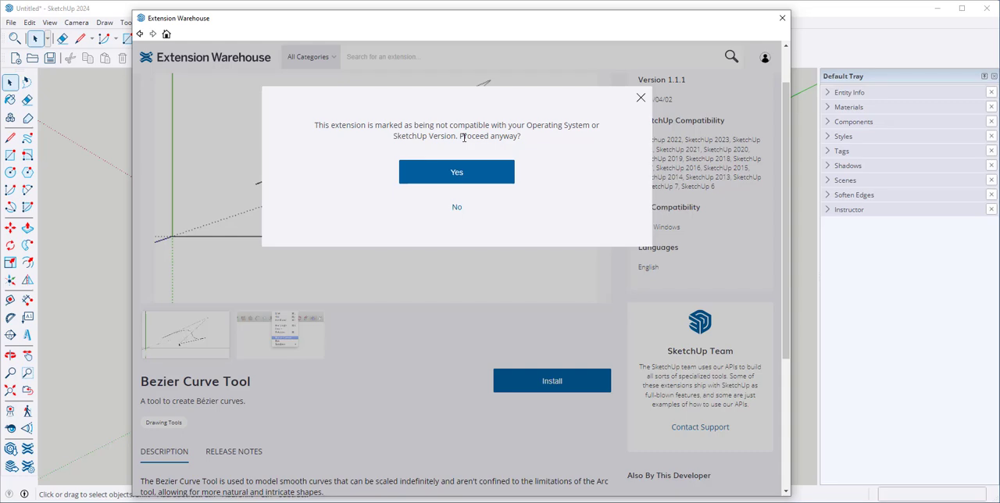
{"action": "mouse_move", "coordinate": [388, 123]}
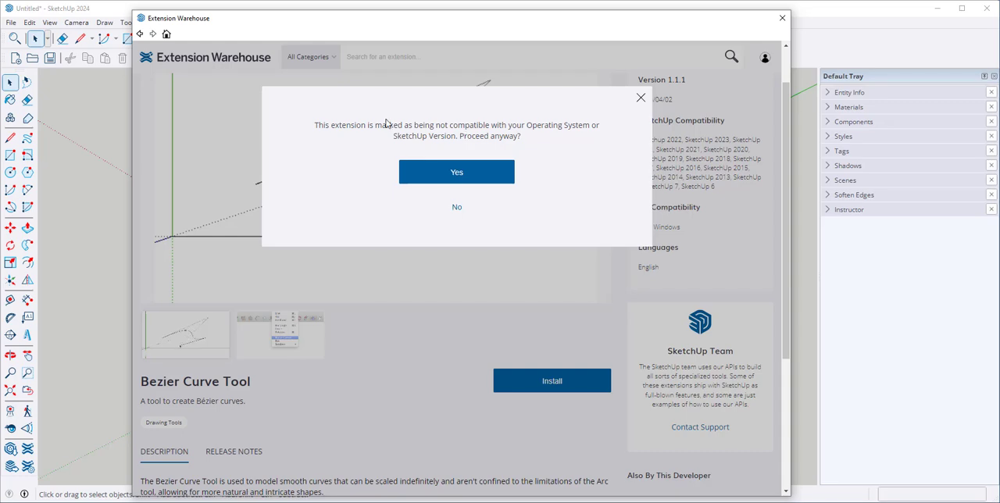
{"action": "mouse_move", "coordinate": [372, 138]}
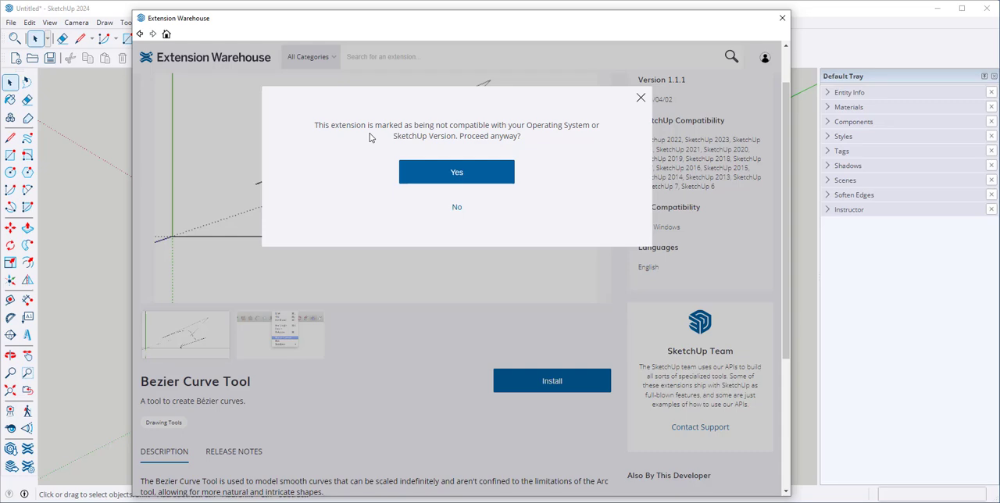
{"action": "left_click", "coordinate": [456, 171]}
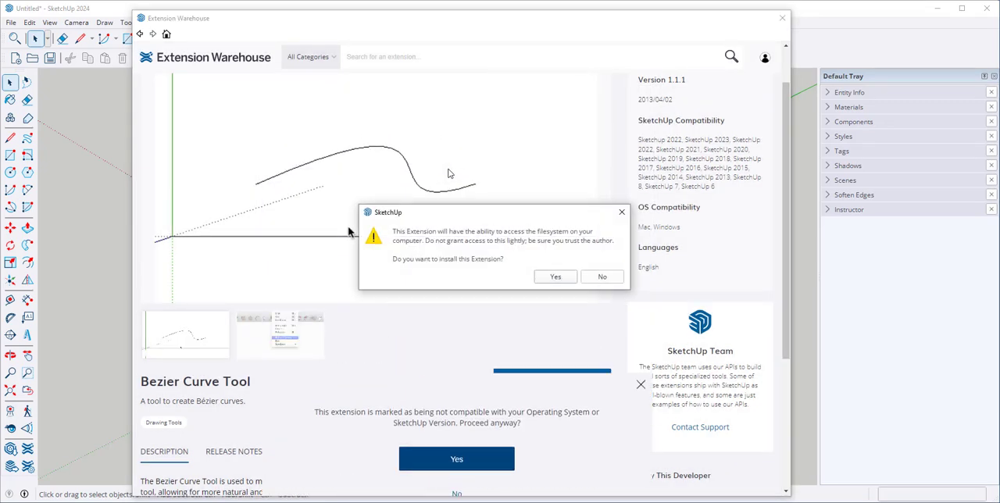
{"action": "left_click", "coordinate": [456, 458]}
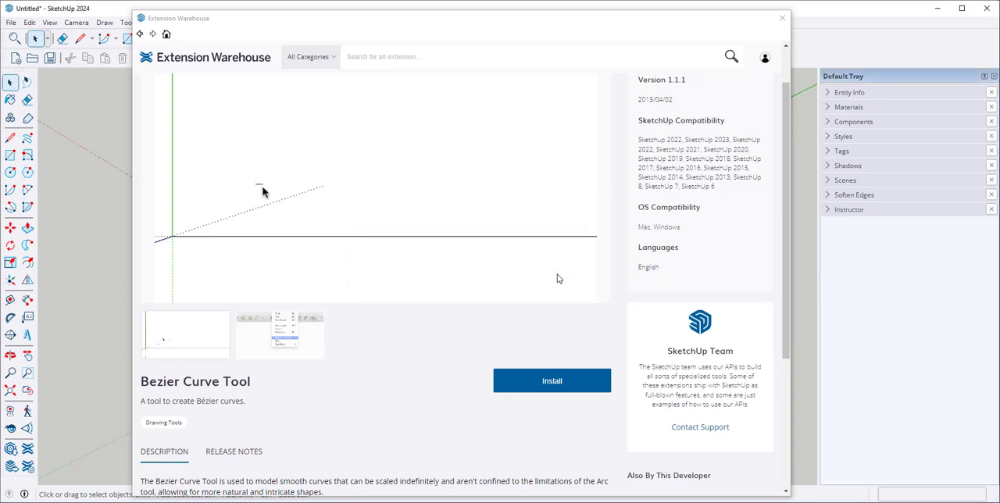
{"action": "left_click", "coordinate": [552, 381]}
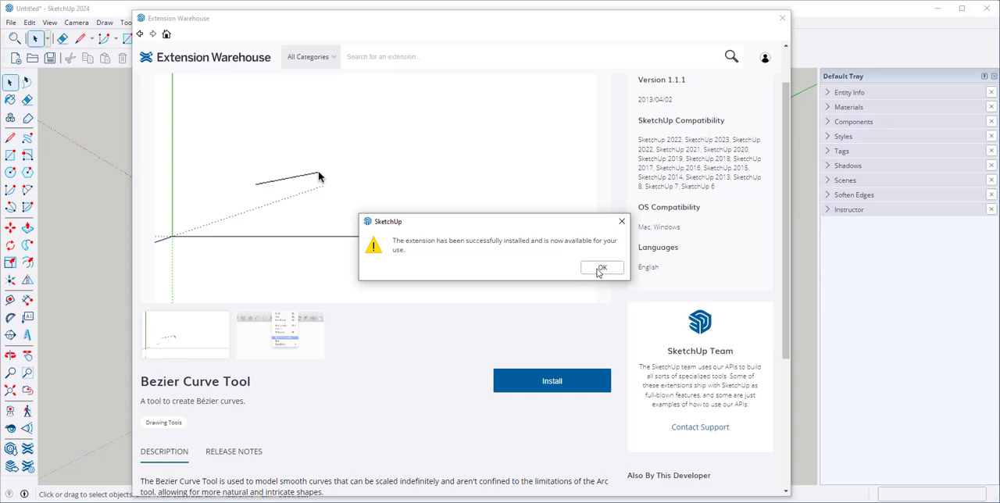
Dismiss the installation success message and close the Extension Warehouse window.
{"action": "left_click", "coordinate": [602, 267]}
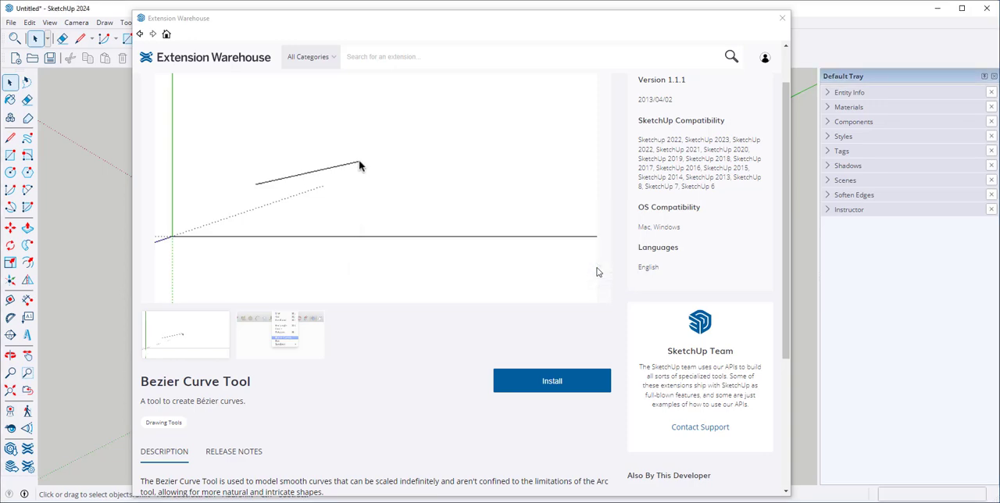
{"action": "left_click", "coordinate": [781, 18]}
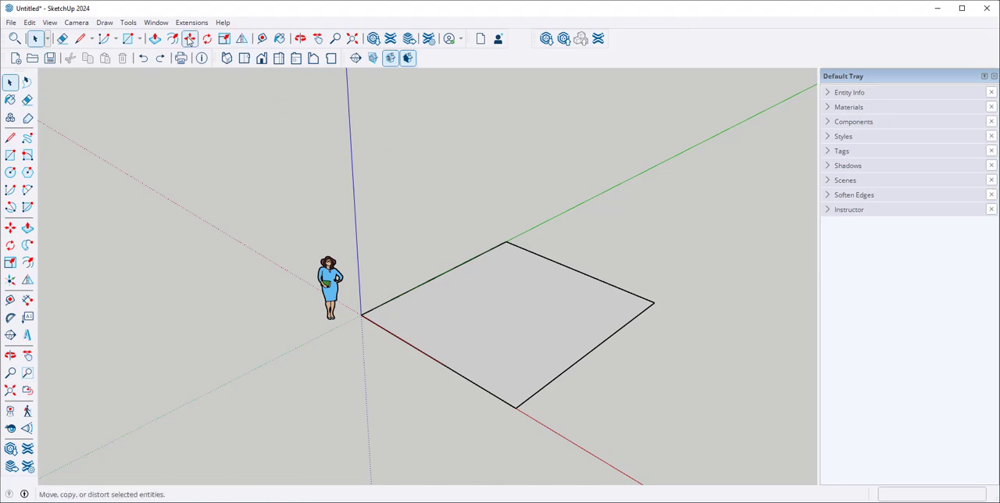
{"action": "left_click", "coordinate": [191, 22]}
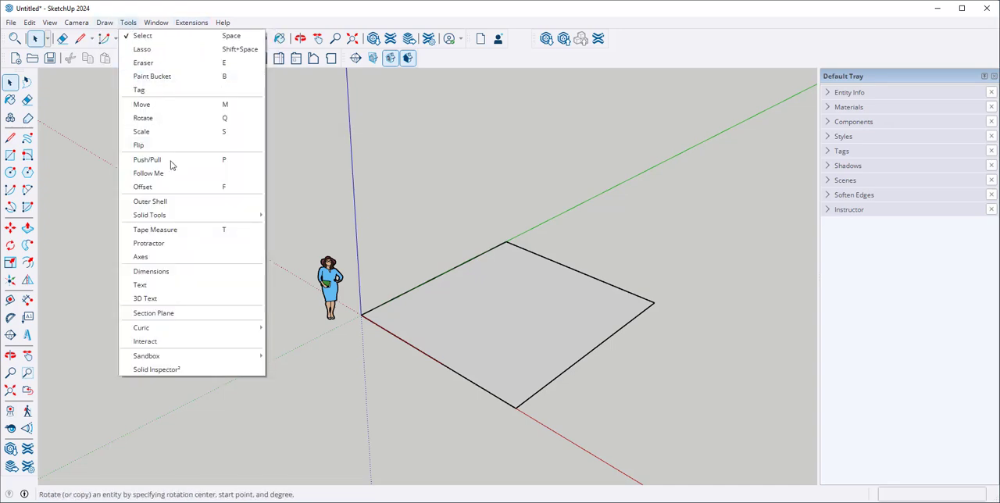
{"action": "mouse_move", "coordinate": [156, 369]}
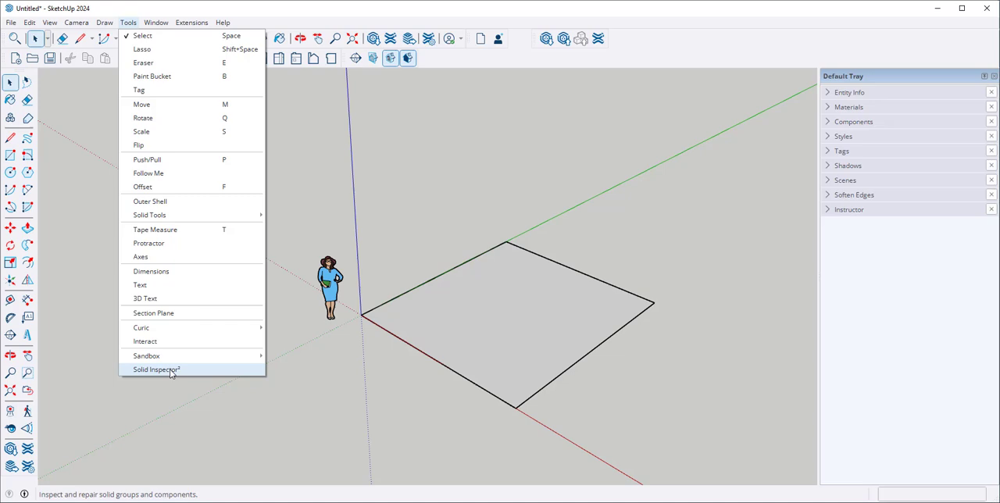
{"action": "left_click", "coordinate": [104, 22]}
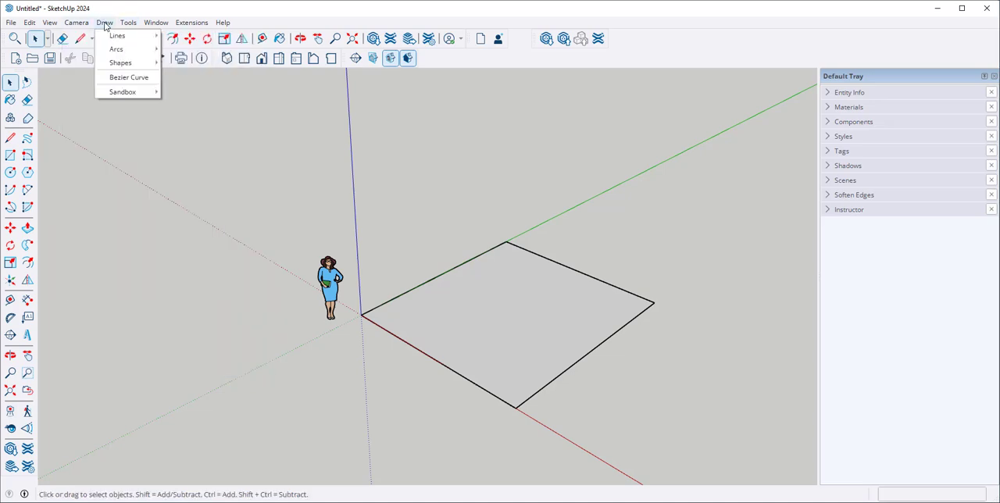
{"action": "mouse_move", "coordinate": [129, 78]}
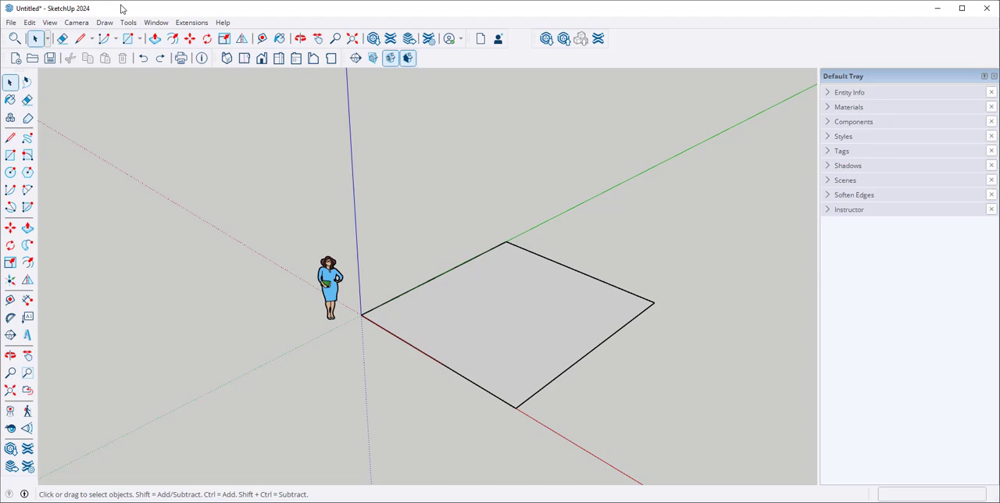
{"action": "mouse_move", "coordinate": [49, 21]}
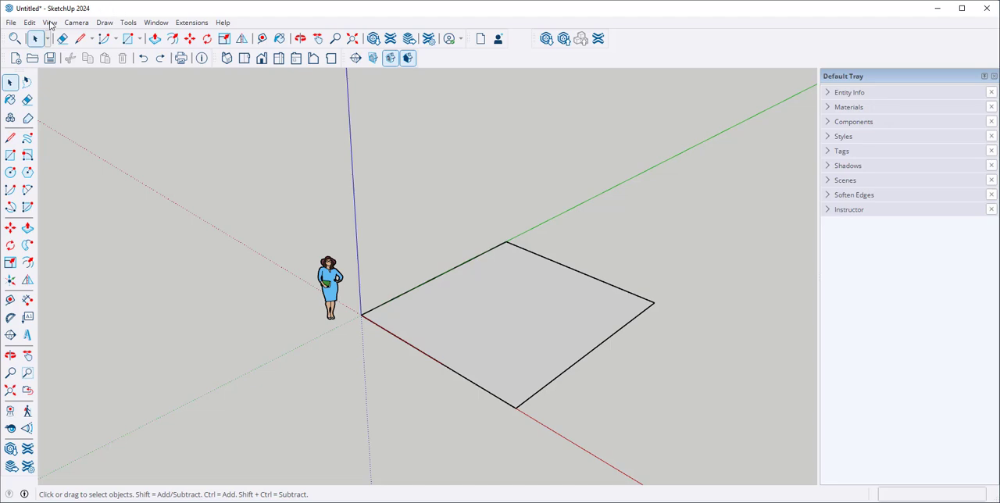
Enable the Zorro 2 toolbar from View > Toolbars and bring up Extension Manager.
{"action": "left_click", "coordinate": [49, 22]}
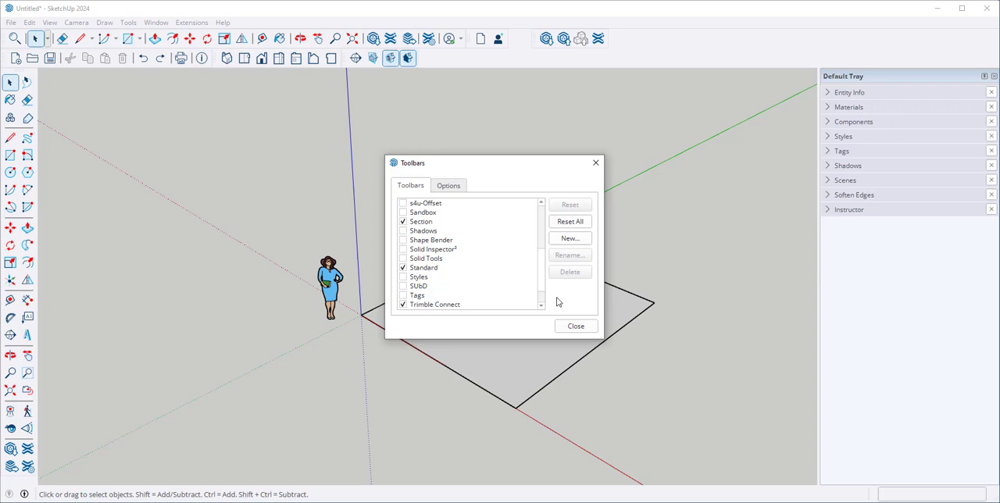
{"action": "scroll", "scroll_direction": "down", "scroll_amount": 3}
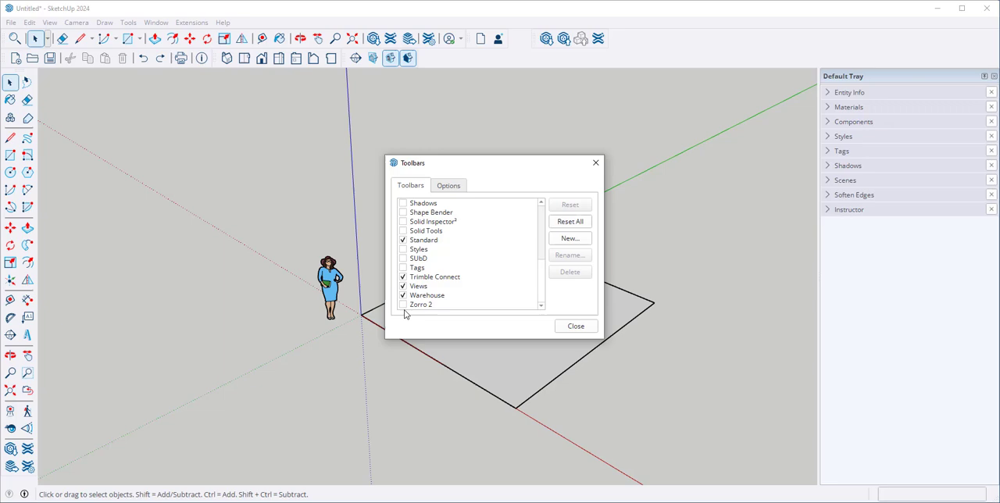
{"action": "left_click", "coordinate": [404, 305]}
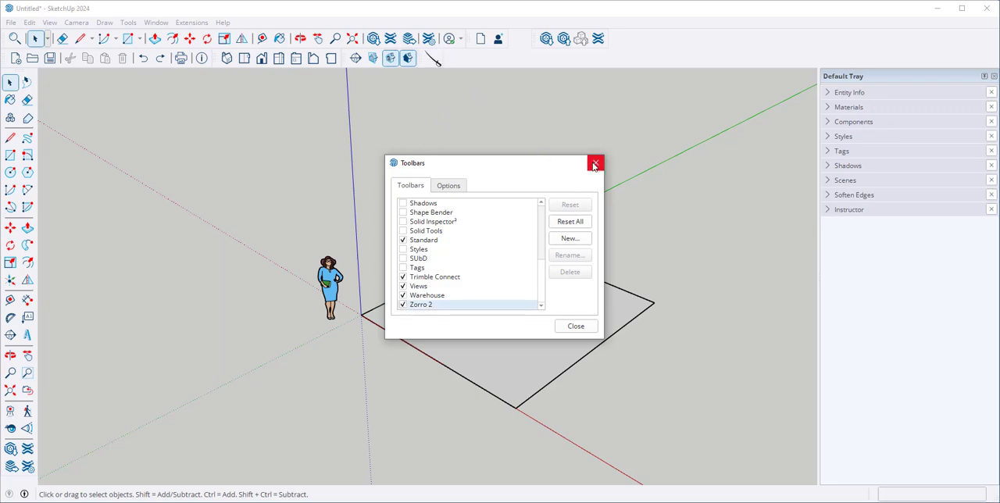
{"action": "left_click", "coordinate": [595, 164]}
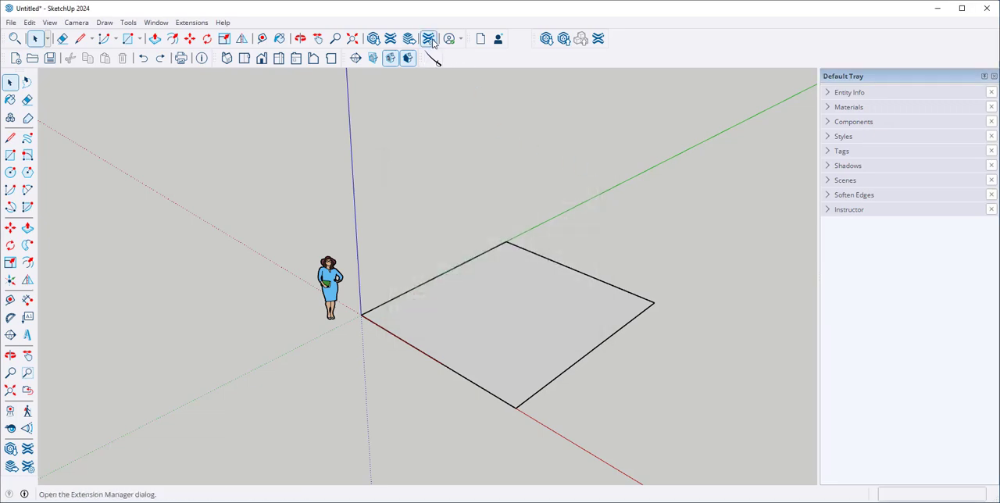
{"action": "left_click", "coordinate": [429, 38]}
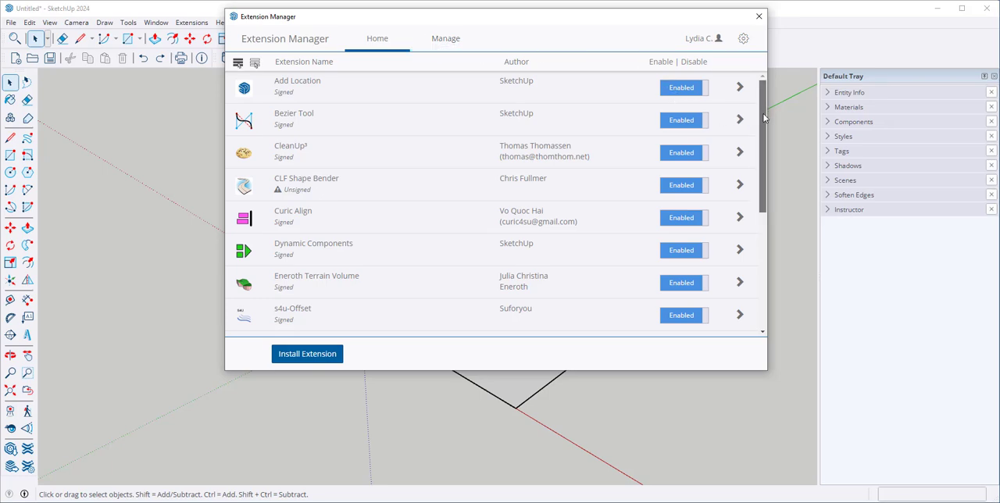
{"action": "scroll", "scroll_direction": "down", "scroll_amount": 3}
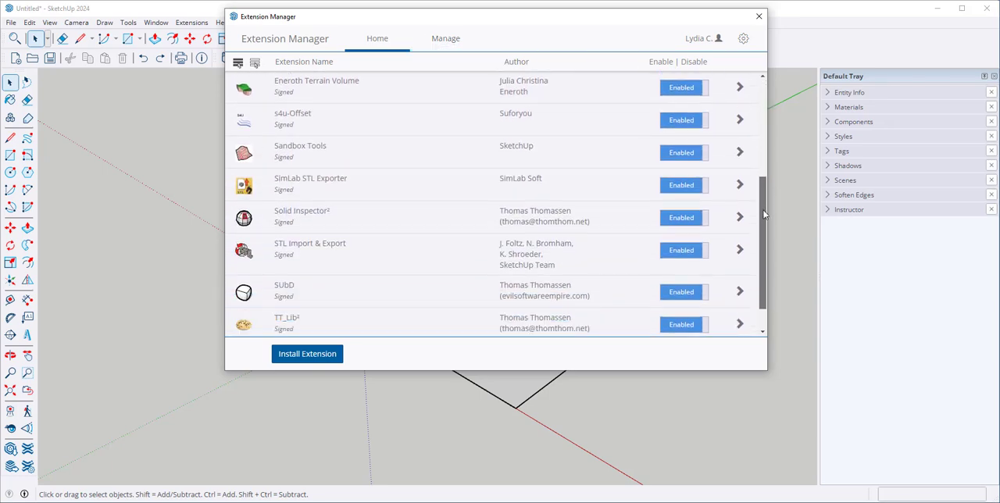
{"action": "scroll", "scroll_direction": "down", "scroll_amount": 3}
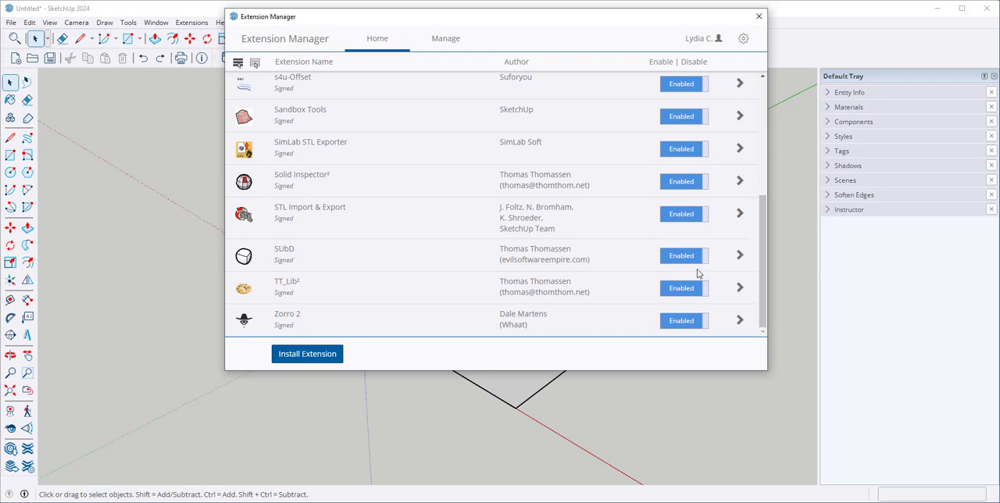
{"action": "left_click", "coordinate": [684, 321]}
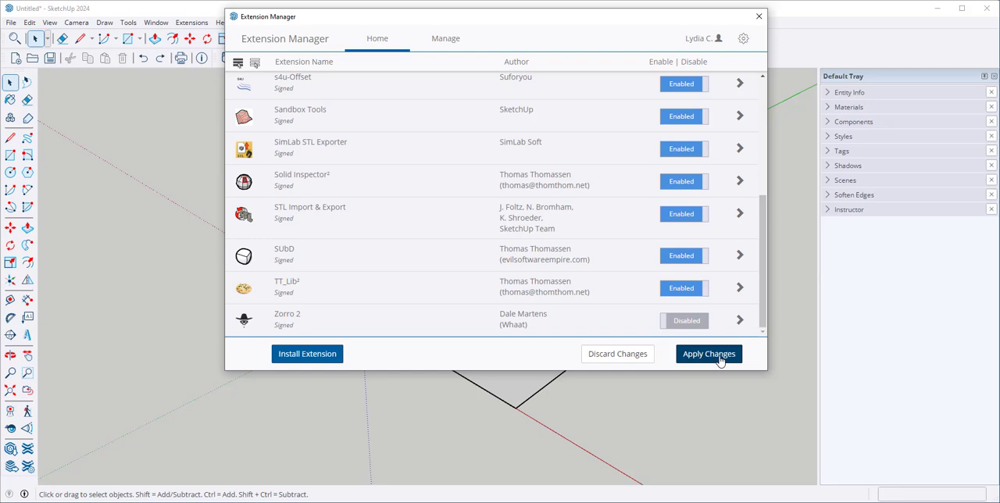
{"action": "left_click", "coordinate": [709, 353]}
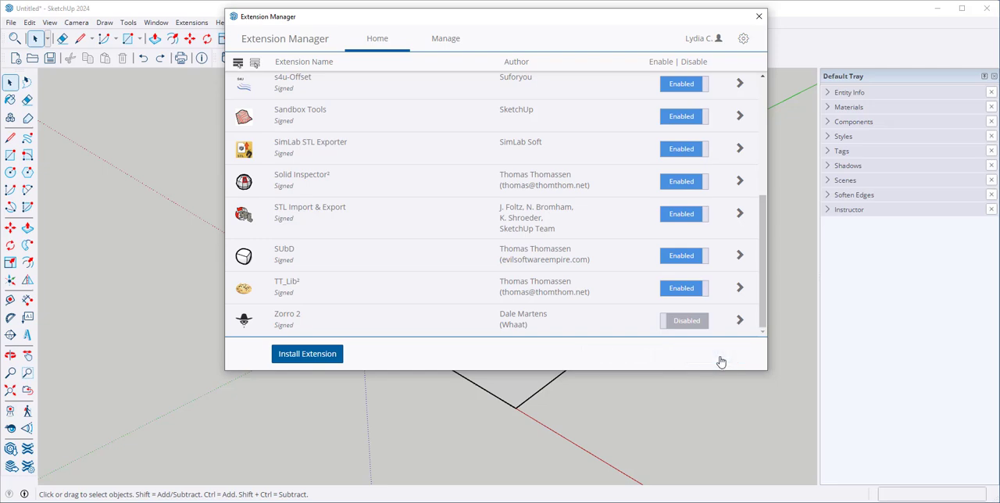
{"action": "mouse_move", "coordinate": [705, 321]}
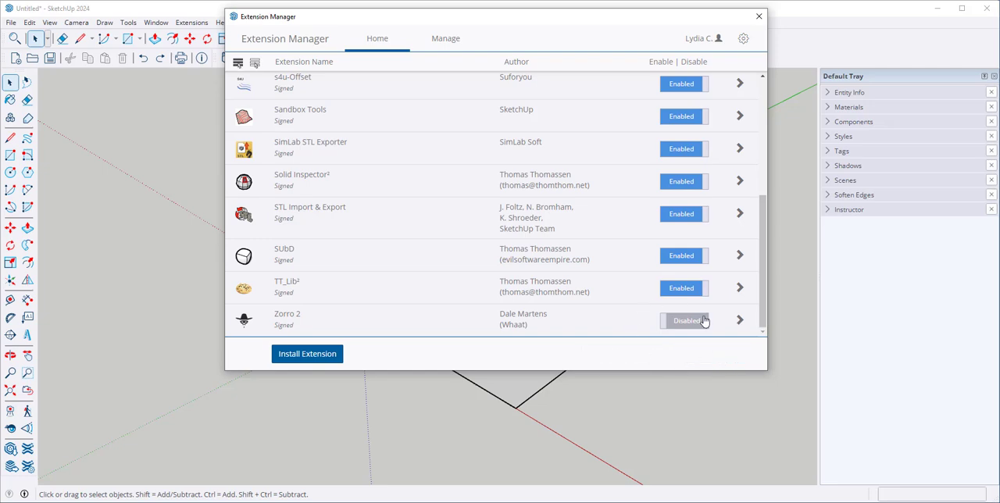
{"action": "left_click", "coordinate": [686, 320]}
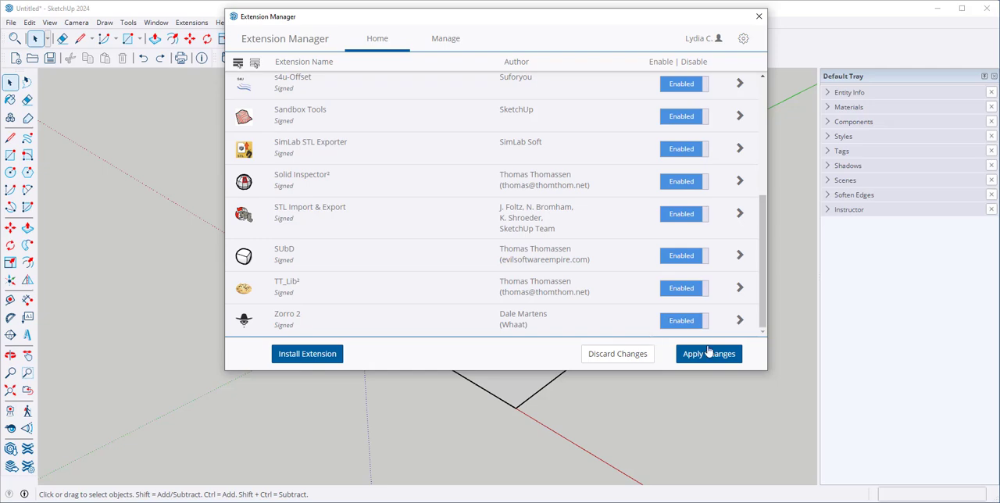
{"action": "left_click", "coordinate": [708, 353]}
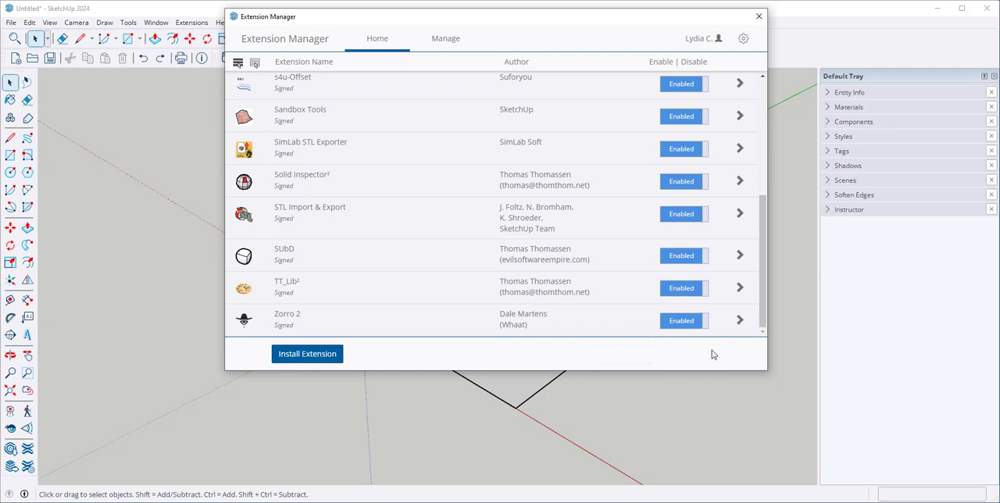
{"action": "scroll", "scroll_direction": "up", "scroll_amount": 3}
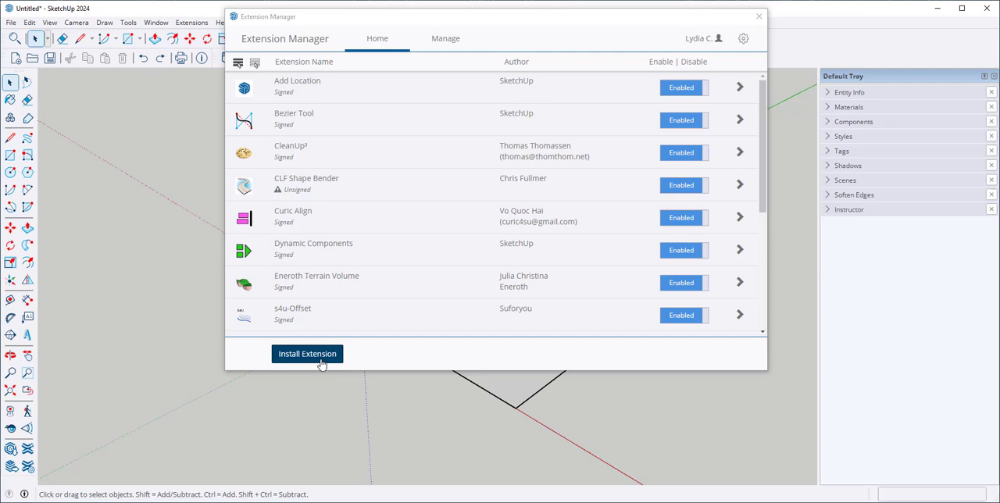
Install Mirror_v11.0 from its .rbz file, then close Extension Manager.
{"action": "left_click", "coordinate": [306, 354]}
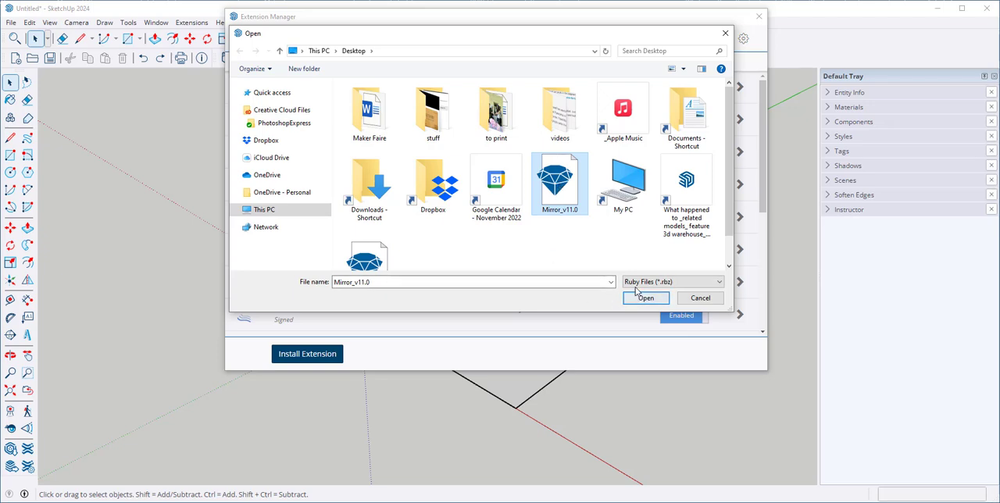
{"action": "left_click", "coordinate": [717, 282]}
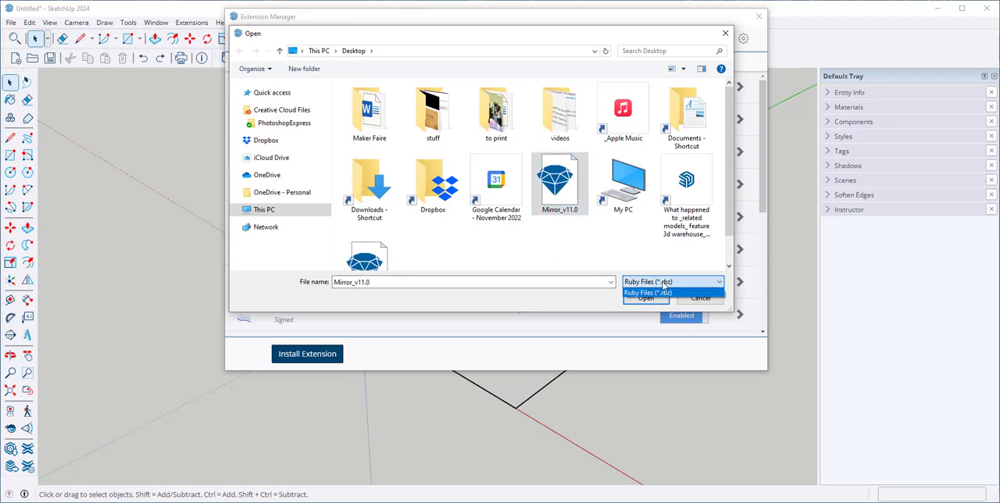
{"action": "left_click", "coordinate": [672, 291]}
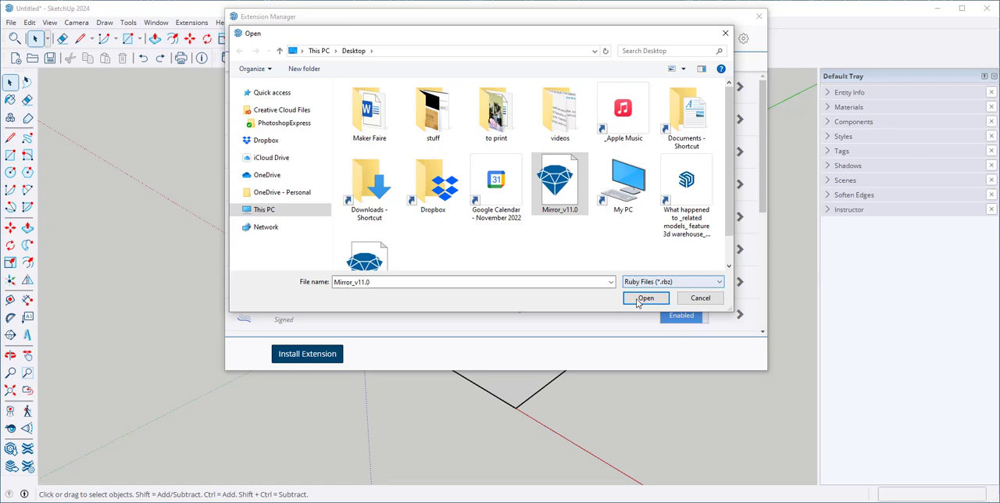
{"action": "left_click", "coordinate": [646, 298]}
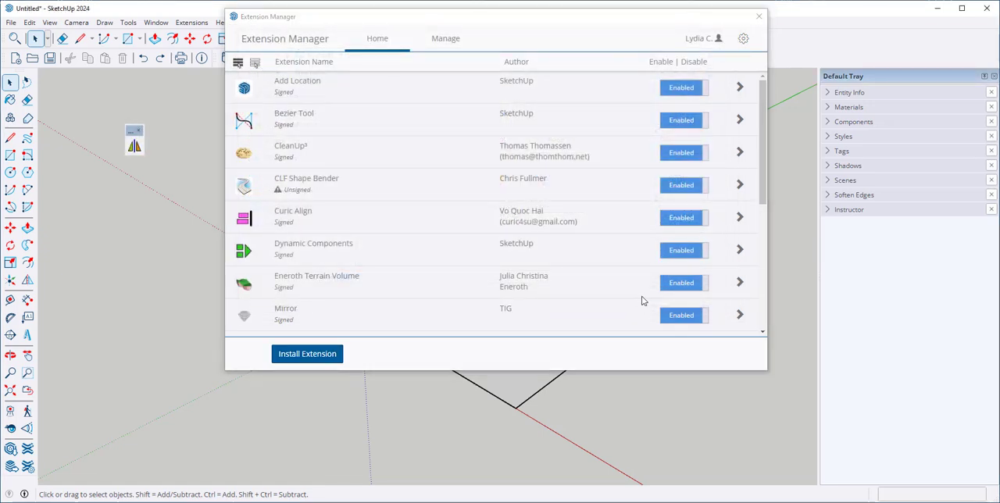
{"action": "scroll", "scroll_direction": "down", "scroll_amount": 3}
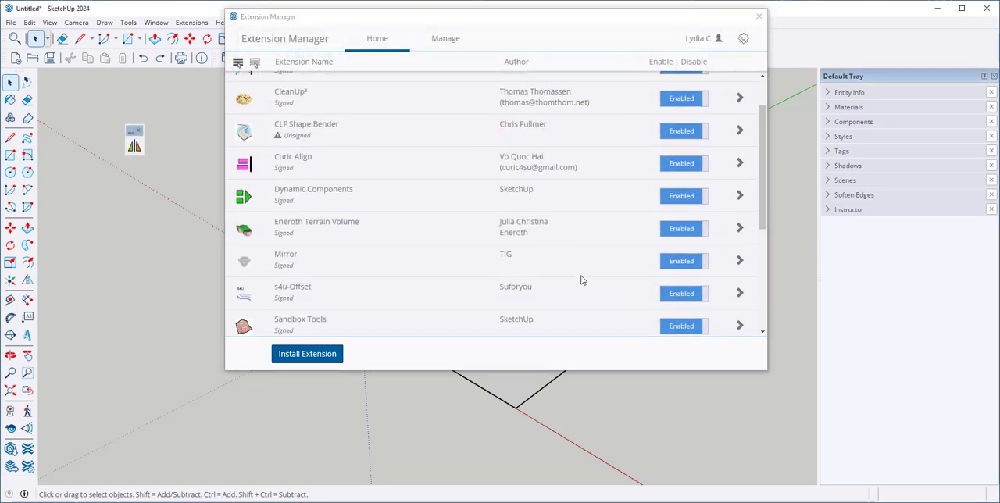
{"action": "mouse_move", "coordinate": [344, 269]}
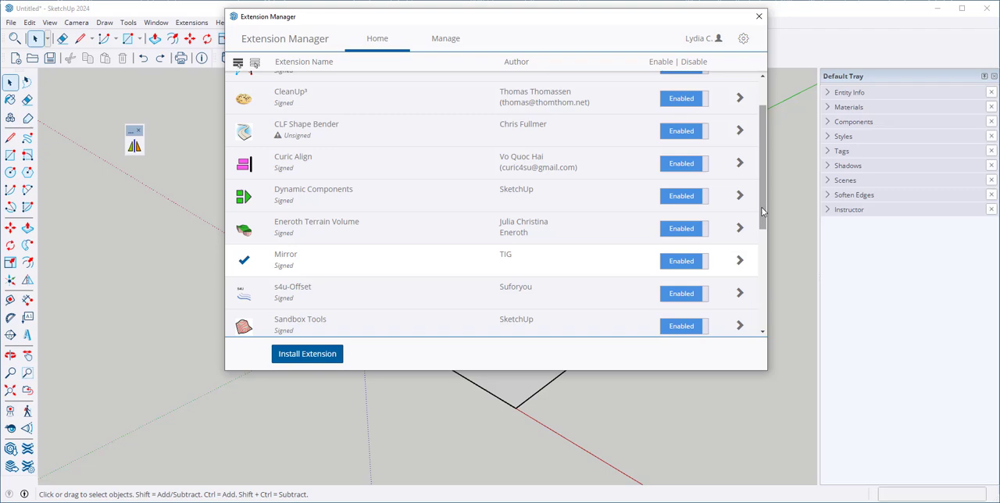
{"action": "scroll", "scroll_direction": "up", "scroll_amount": 3}
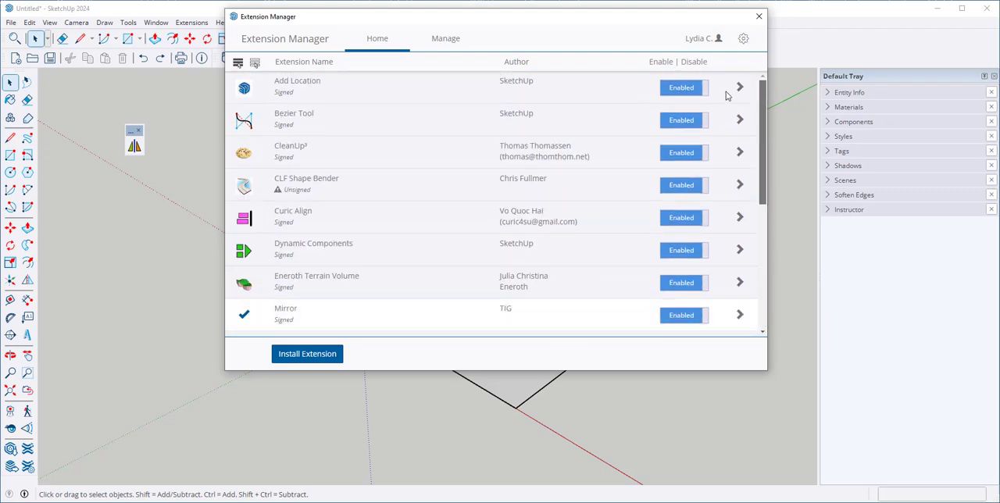
{"action": "left_click", "coordinate": [191, 21]}
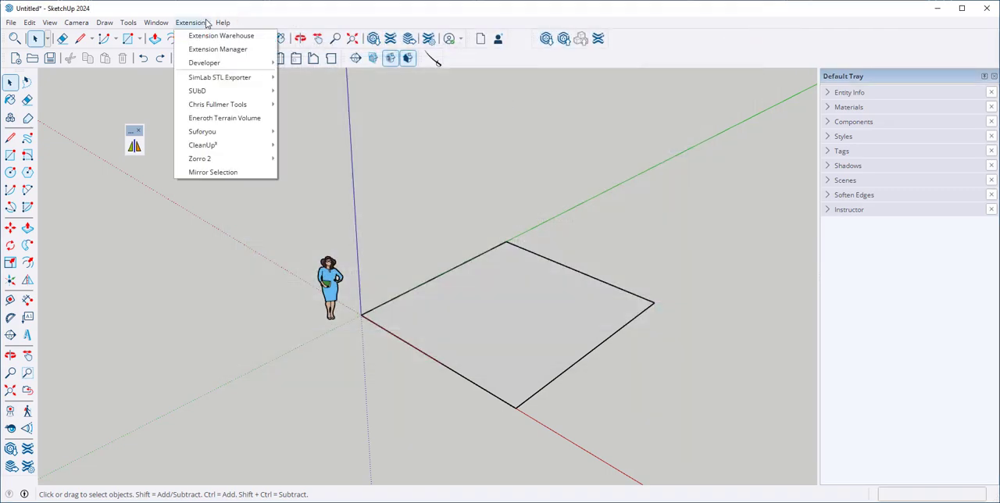
{"action": "mouse_move", "coordinate": [213, 171]}
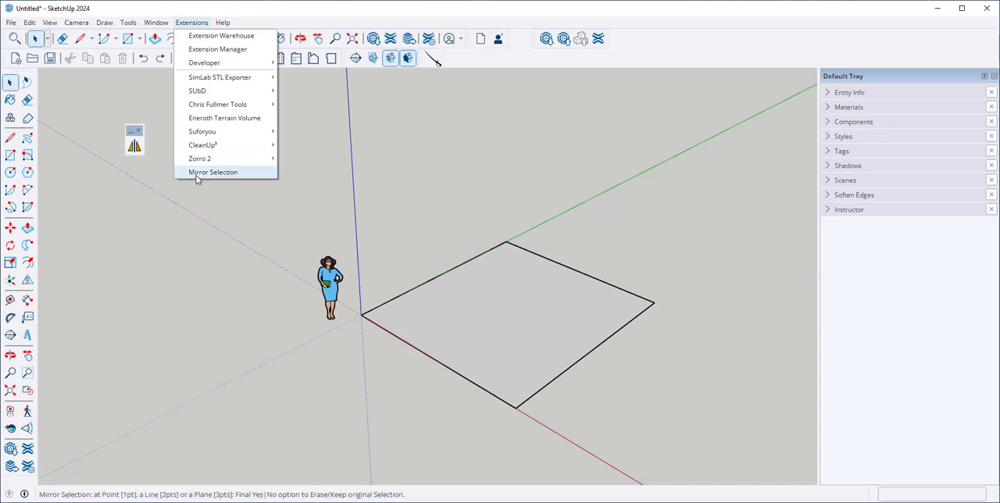
{"action": "mouse_move", "coordinate": [156, 194]}
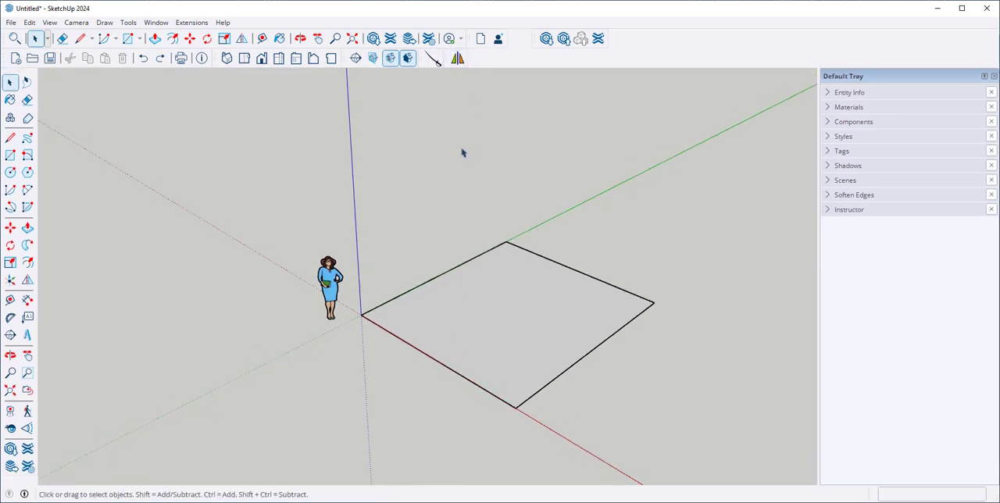
{"action": "mouse_move", "coordinate": [104, 22]}
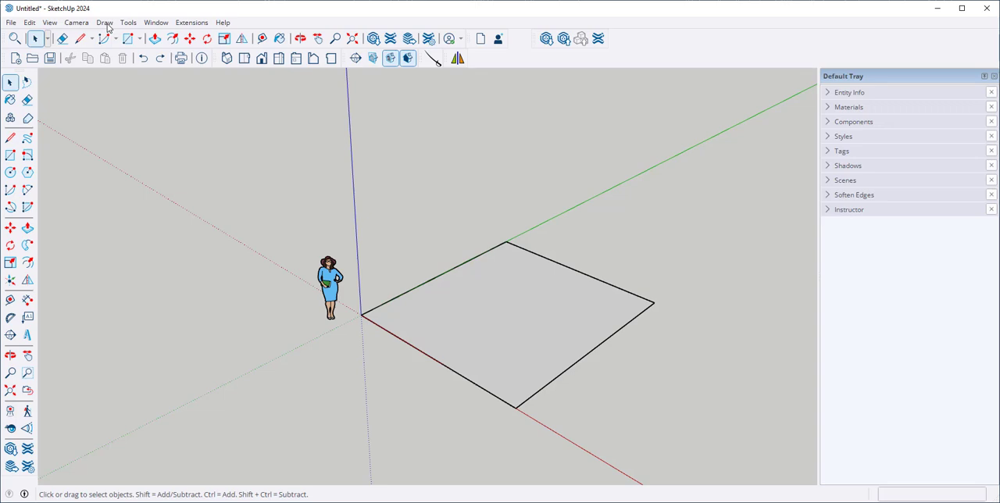
Select Draw > Bezier Curve and place the curve's start and control points on the face.
{"action": "left_click", "coordinate": [104, 22]}
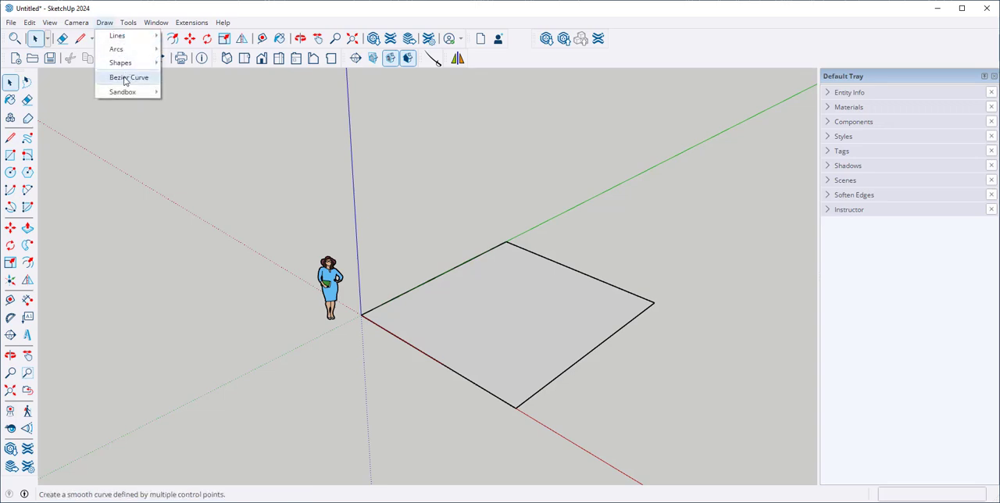
{"action": "left_click", "coordinate": [128, 77]}
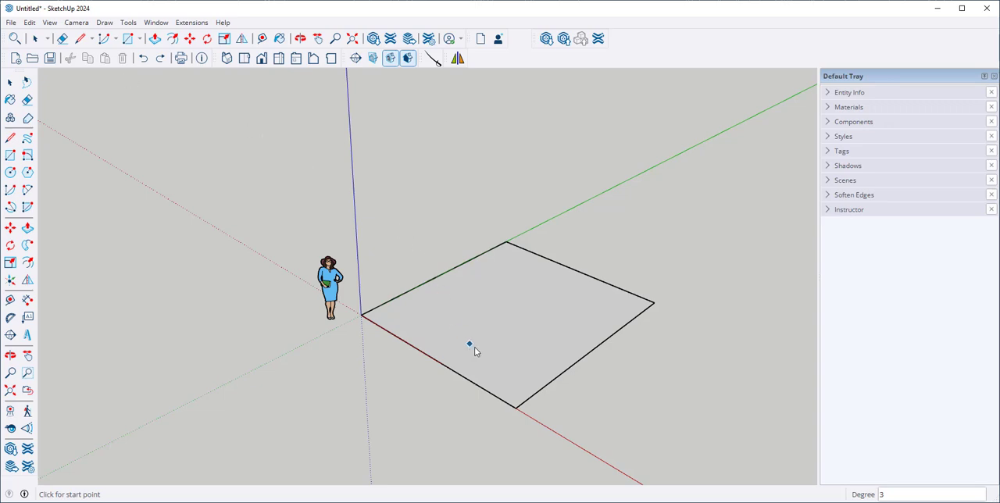
{"action": "mouse_move", "coordinate": [399, 318]}
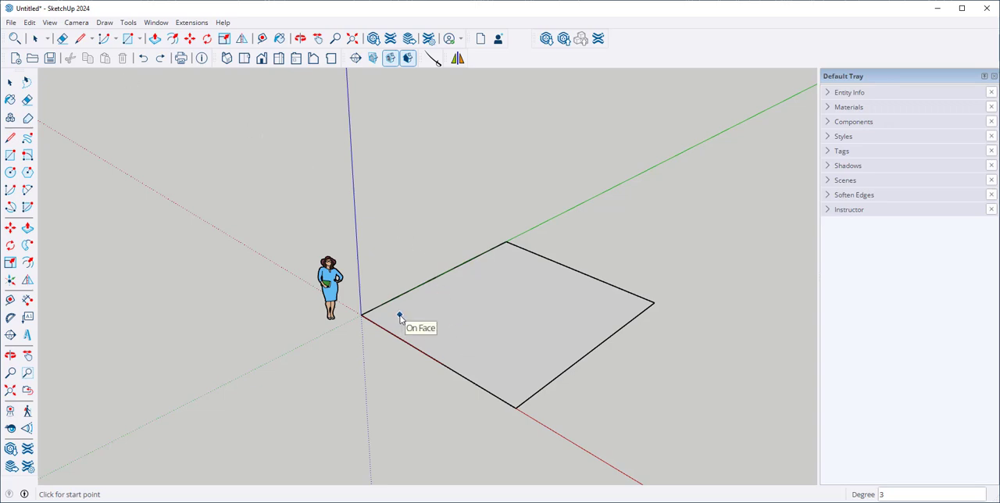
{"action": "left_click", "coordinate": [399, 316]}
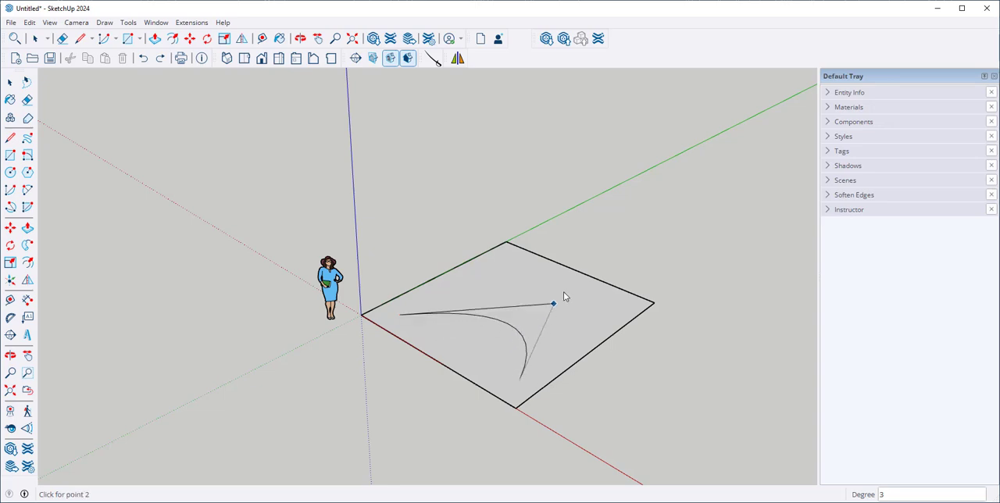
{"action": "left_click", "coordinate": [553, 304]}
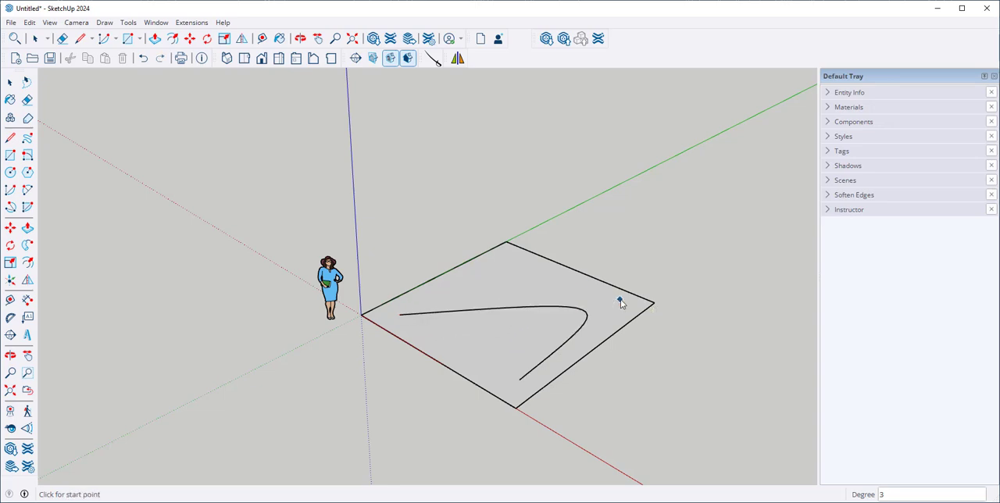
{"action": "left_click", "coordinate": [11, 82]}
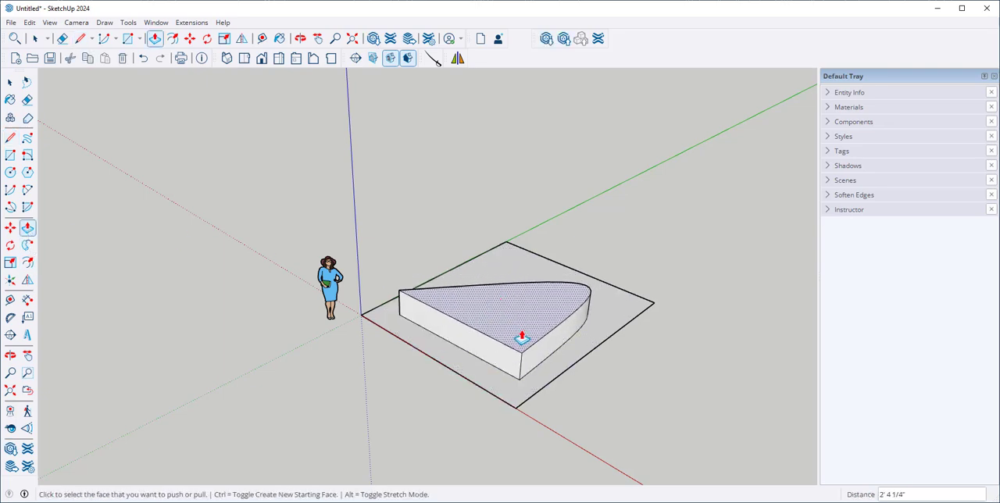
Orbit around the new curved solid to inspect it from both sides.
{"action": "left_click_drag", "start_coordinate": [516, 336], "coordinate": [422, 469]}
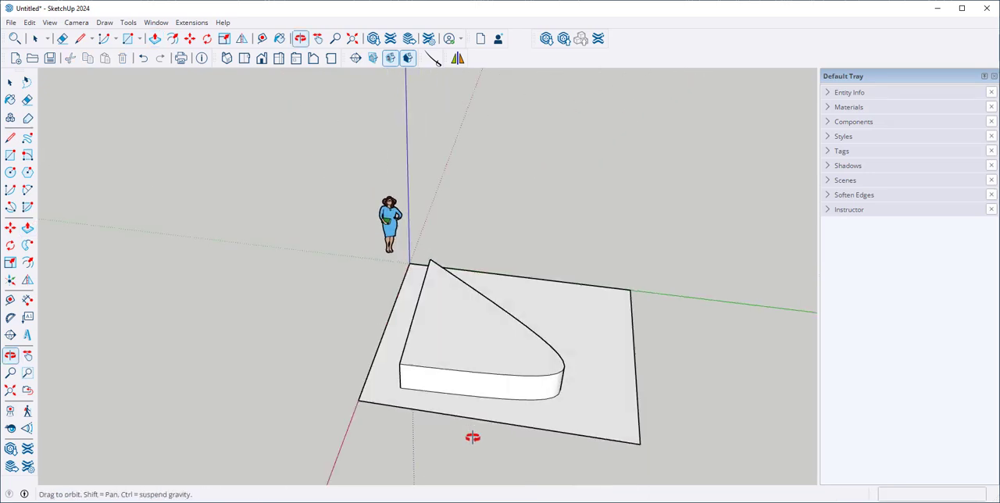
{"action": "left_click_drag", "start_coordinate": [472, 437], "coordinate": [574, 384]}
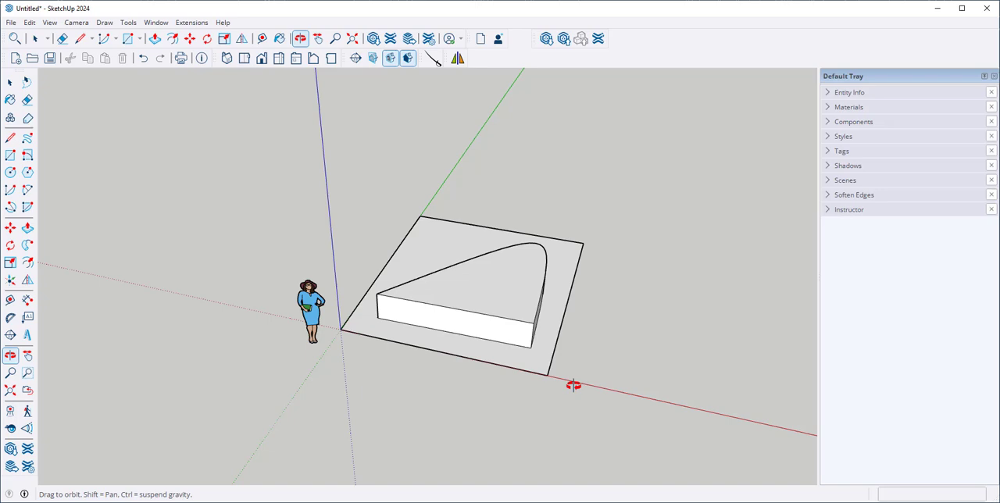